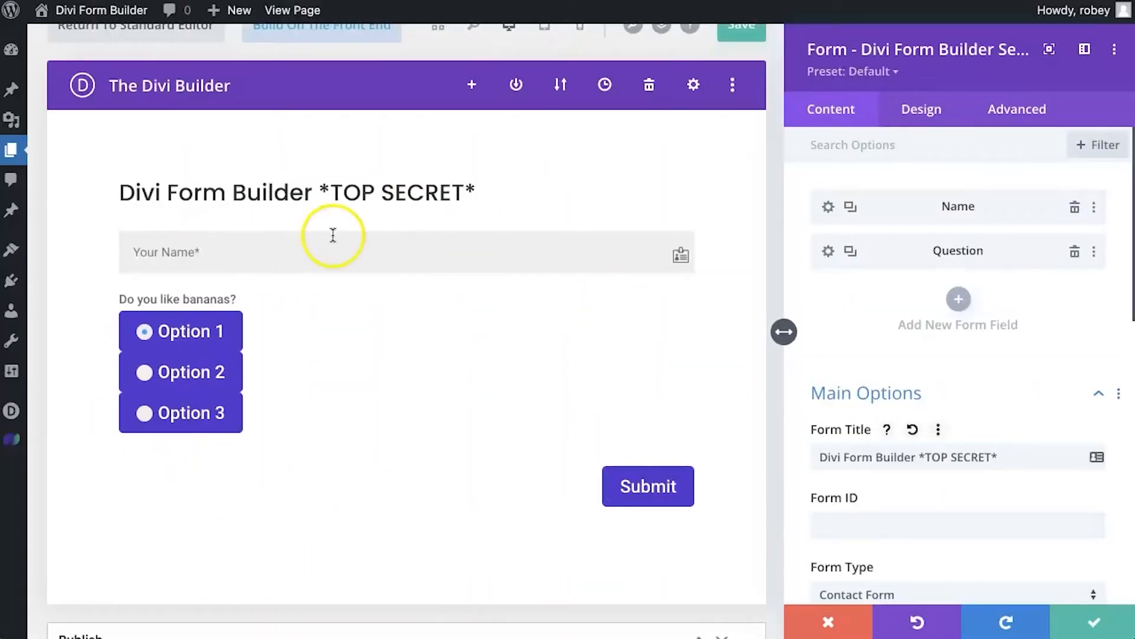
mouse_move(915, 374)
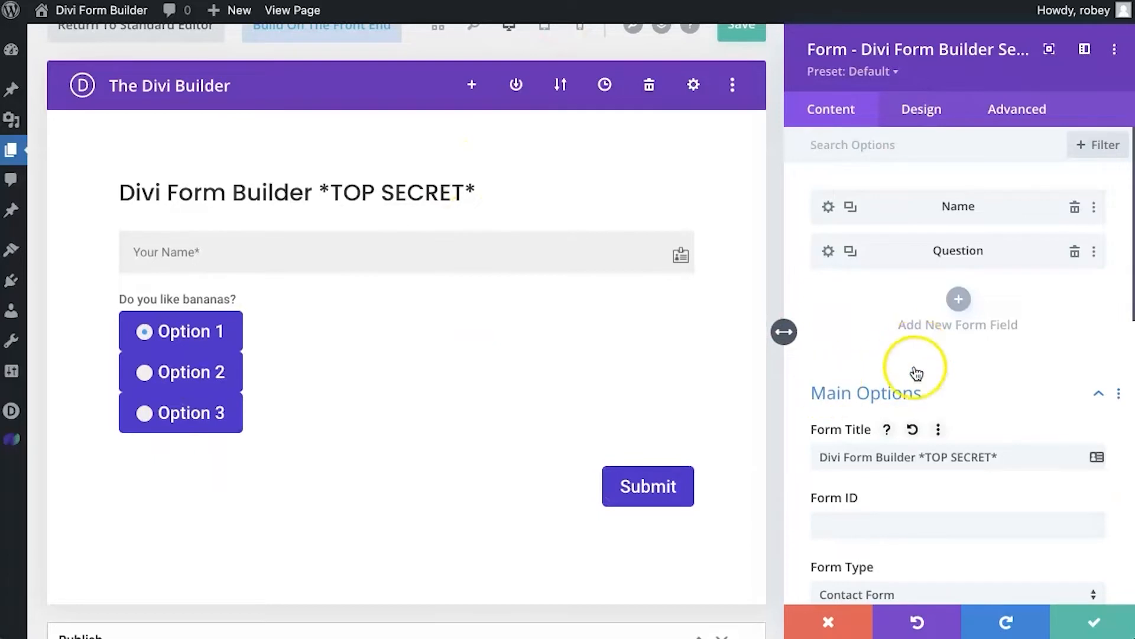
Expand the form module's Notices settings in the Content panel.
scroll(down, 3)
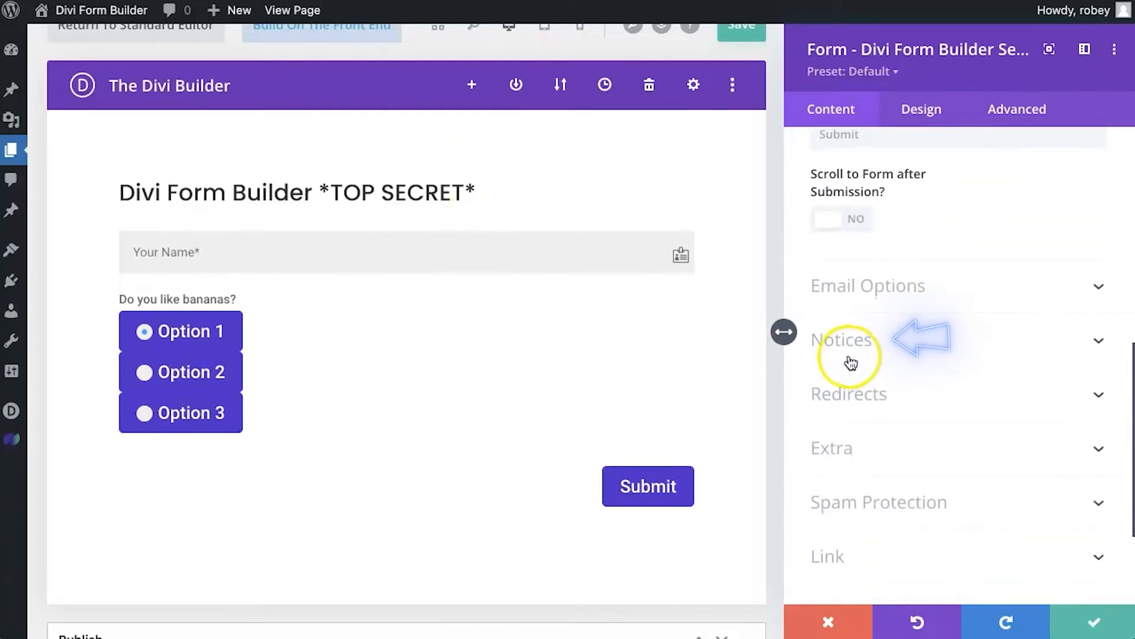
click(842, 339)
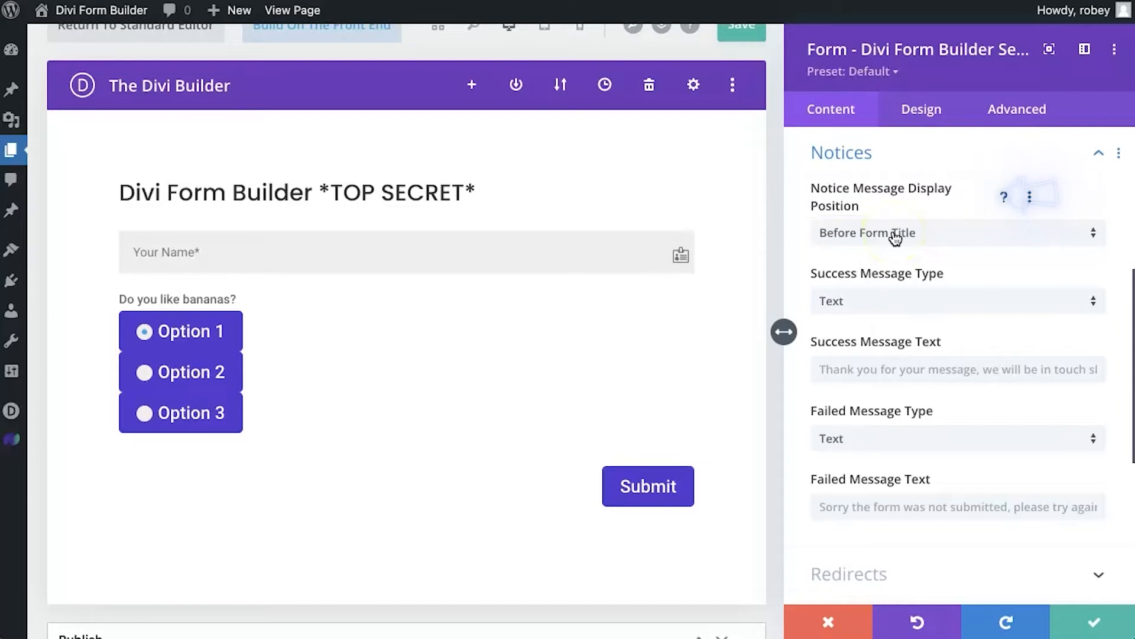
Set Notice Message Display Position to Before Submit Button and save the page.
click(956, 233)
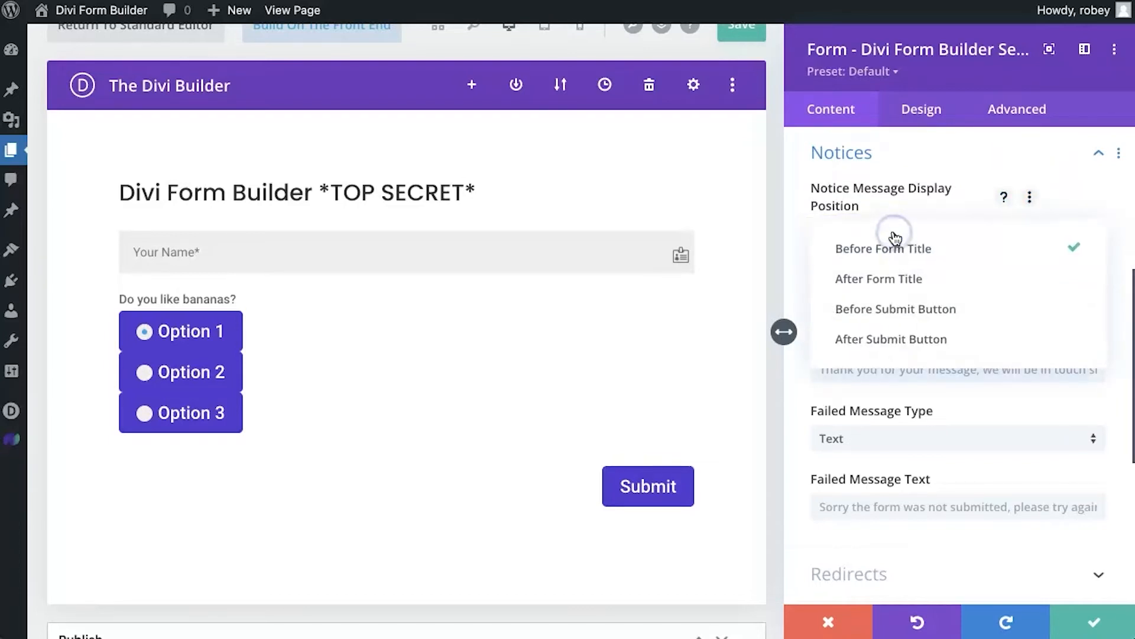
click(885, 249)
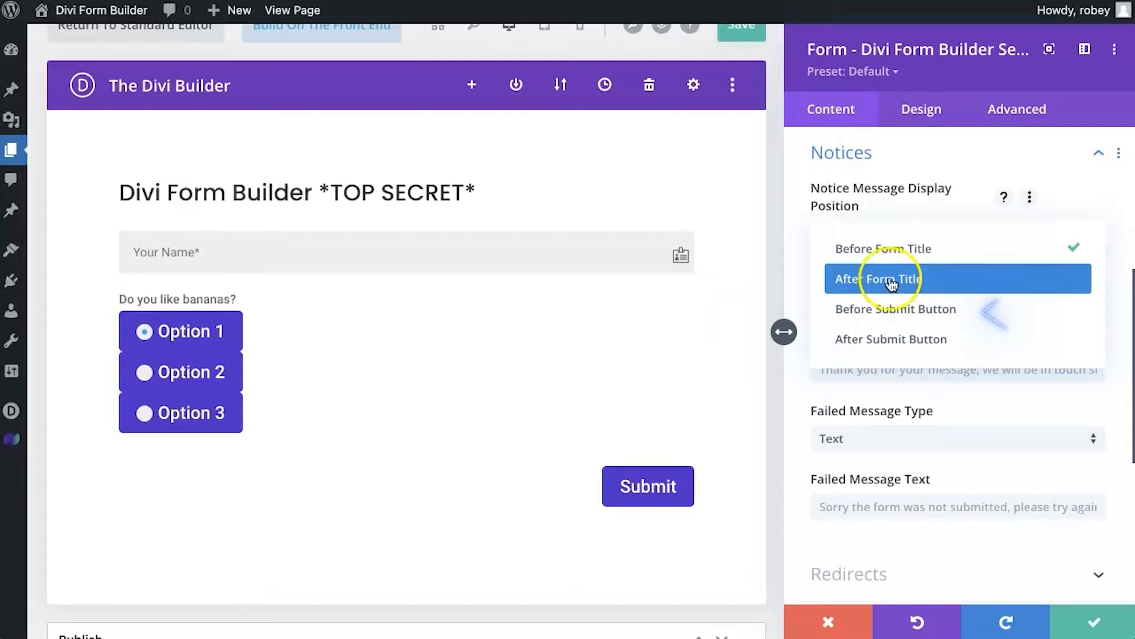
click(895, 309)
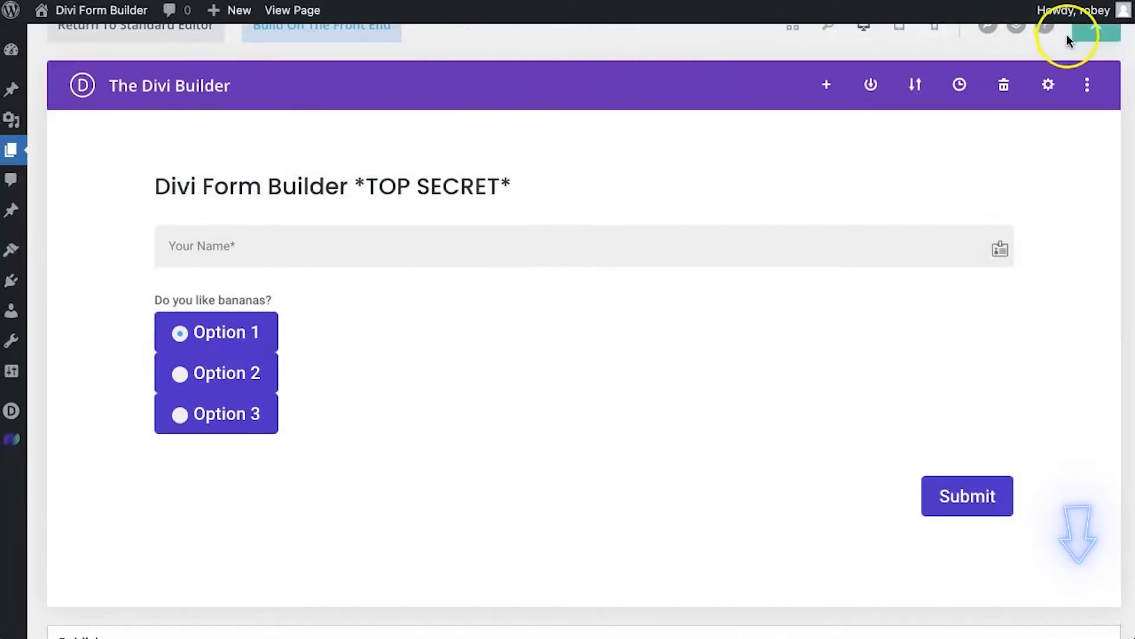
click(1097, 33)
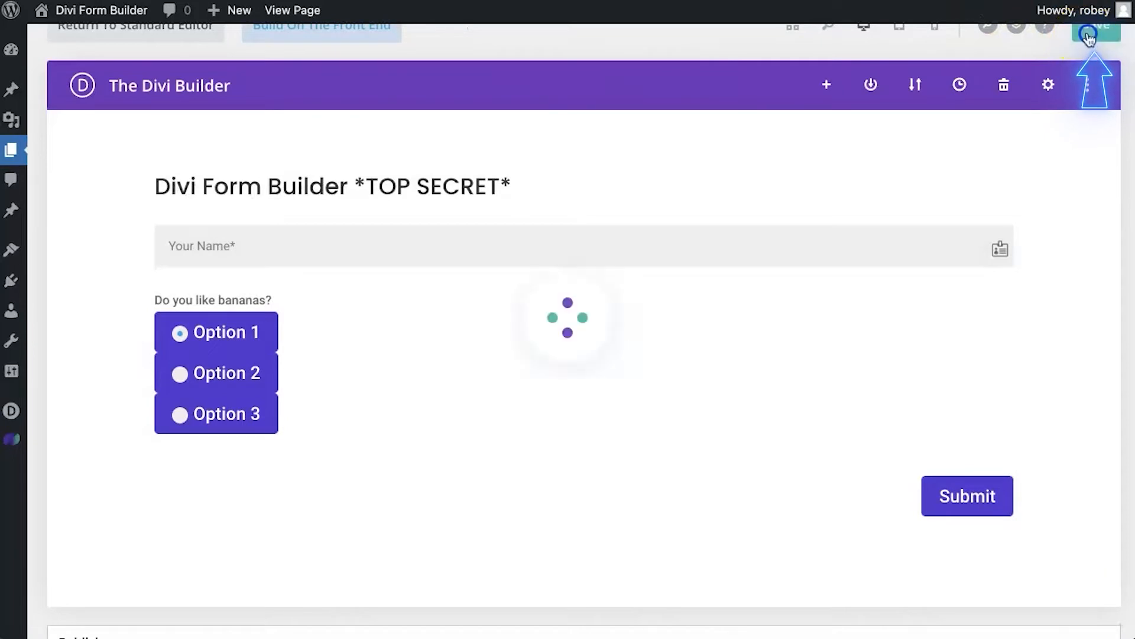
click(1095, 30)
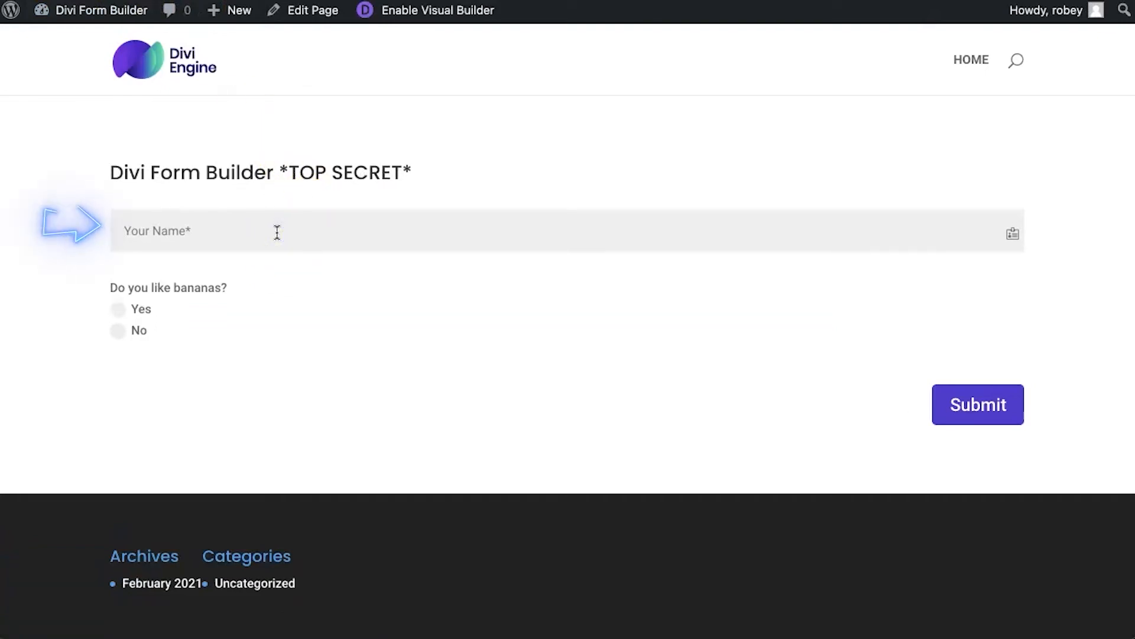
Submit a test entry named Test answering Yes and view the success notice.
text(Test)
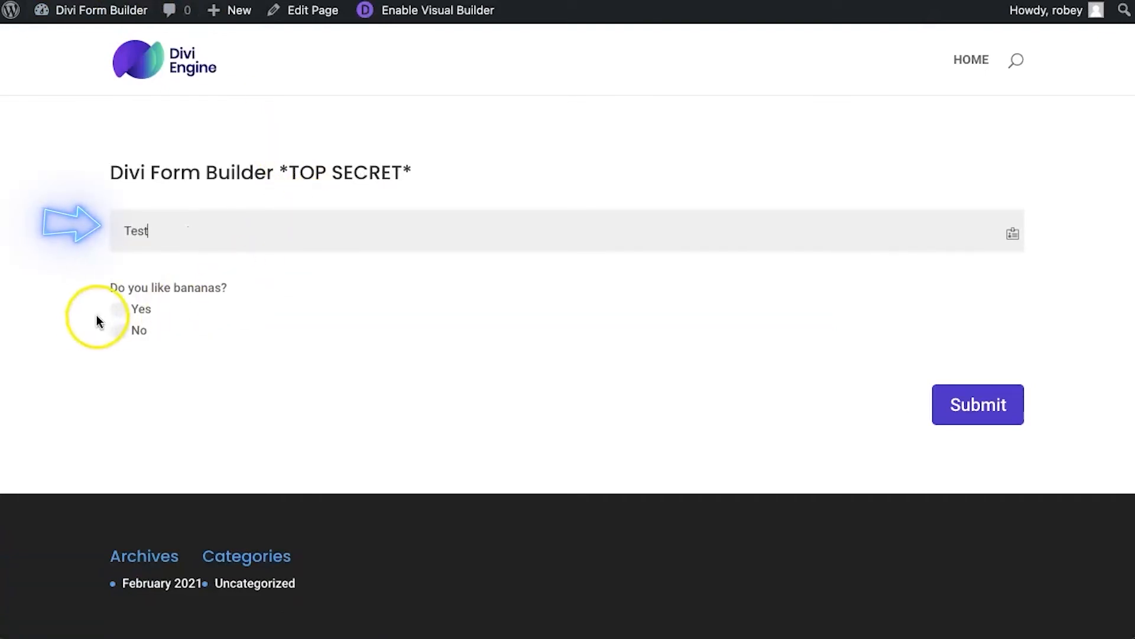
click(117, 309)
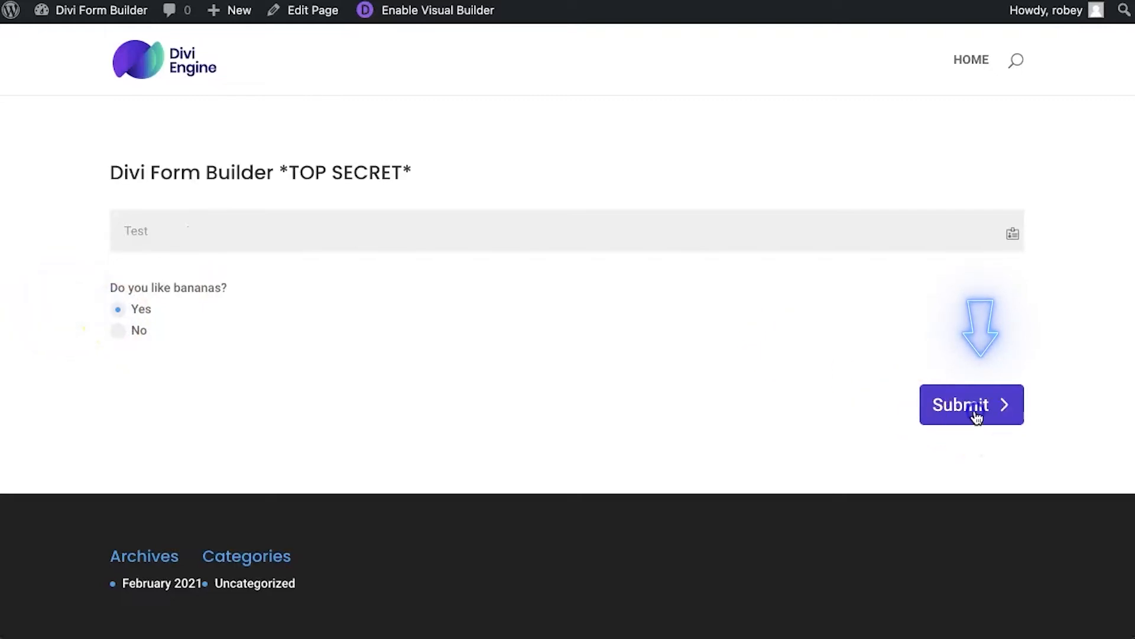
click(971, 404)
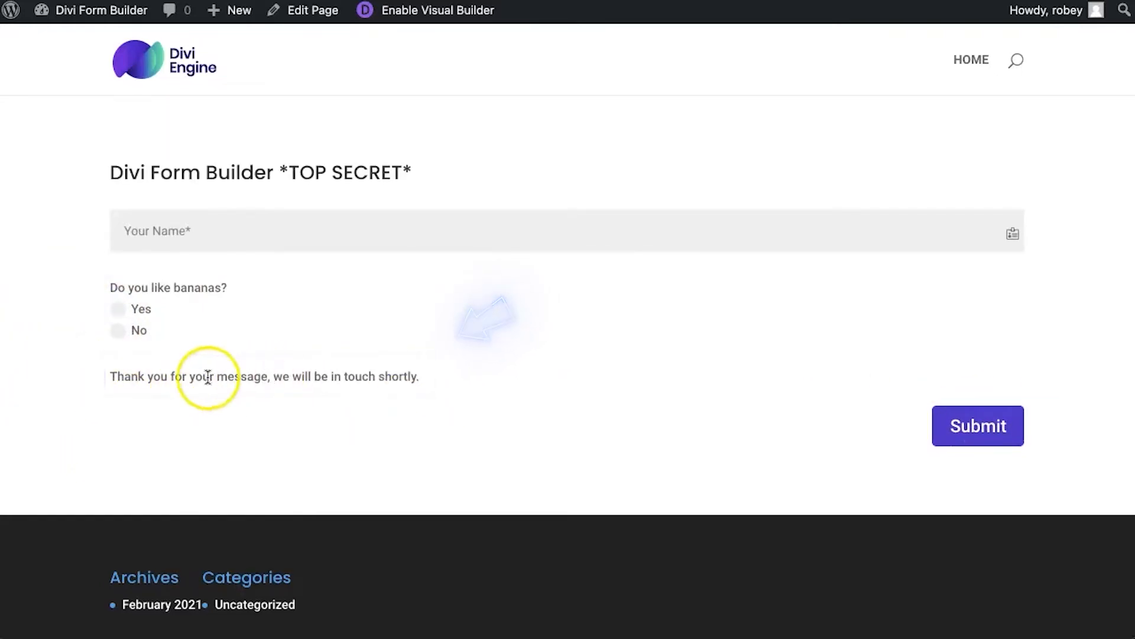
mouse_move(499, 322)
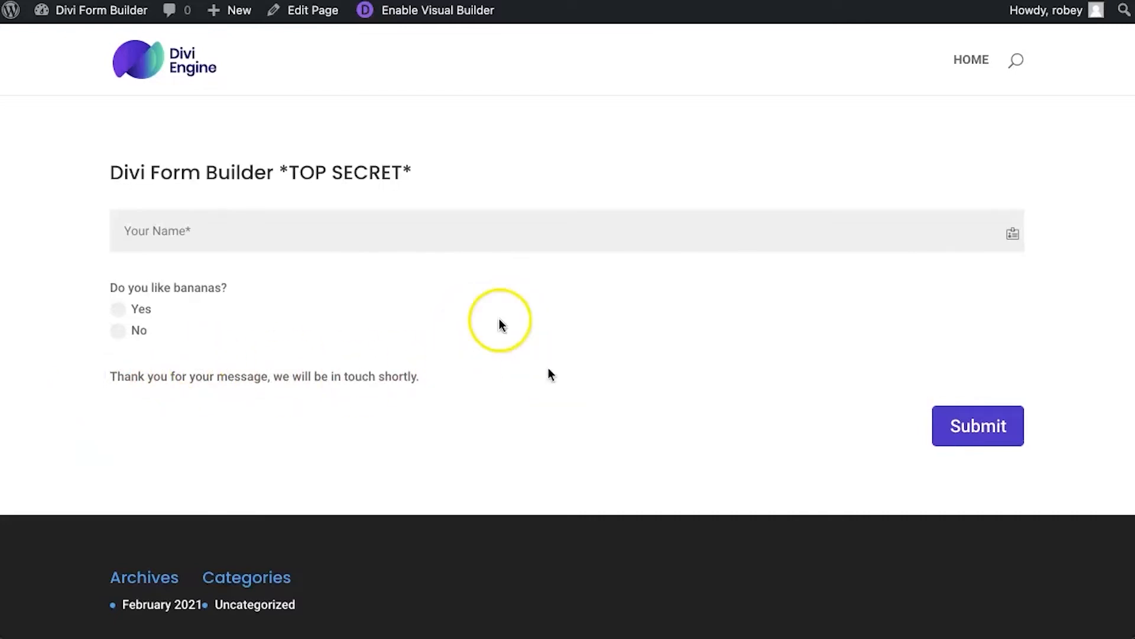
Return to Edit Page and reopen the form module's settings.
click(312, 11)
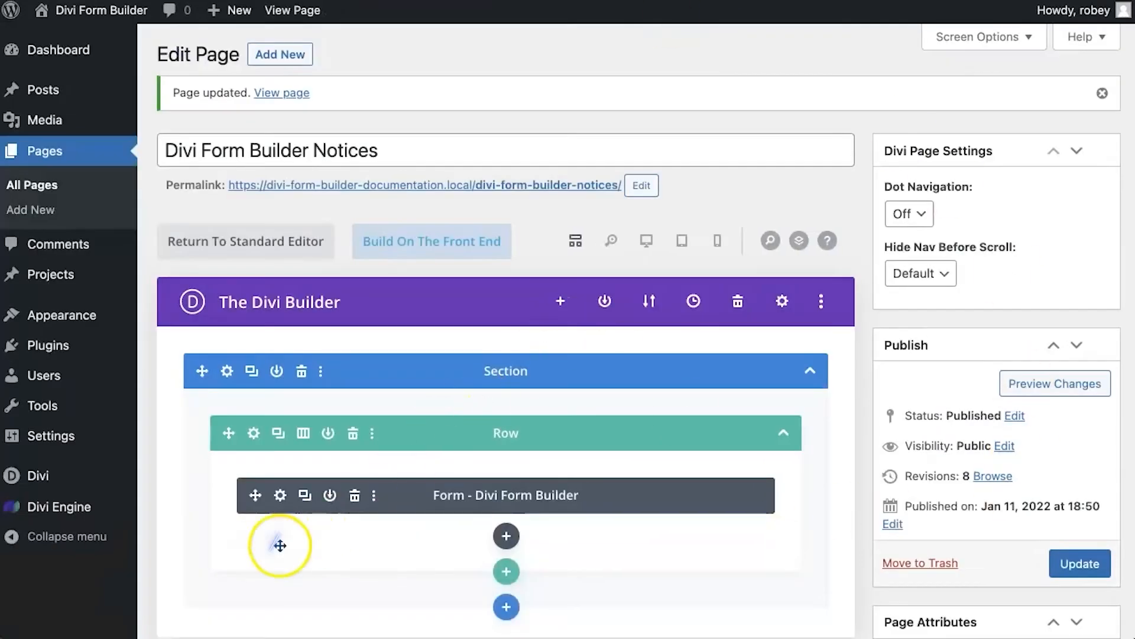
click(279, 495)
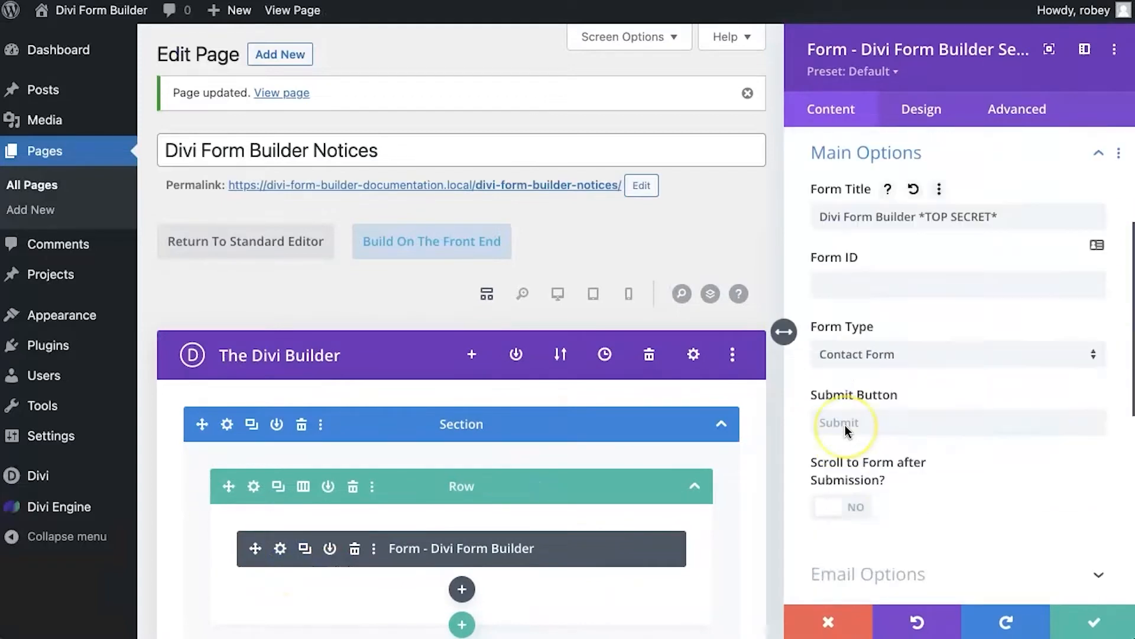
scroll(down, 3)
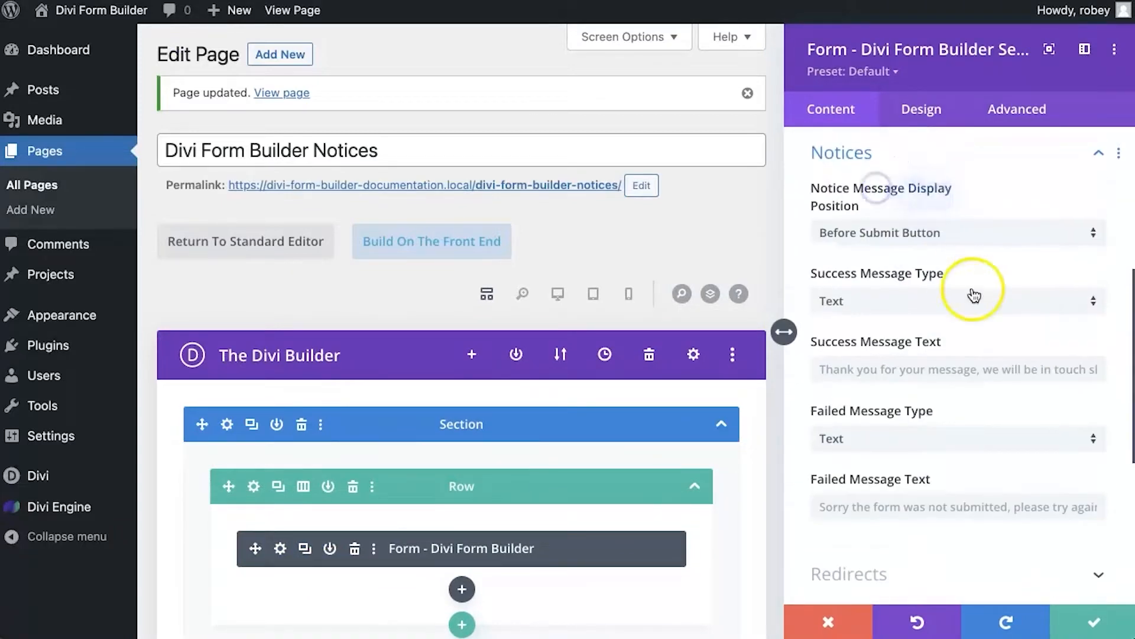
click(956, 233)
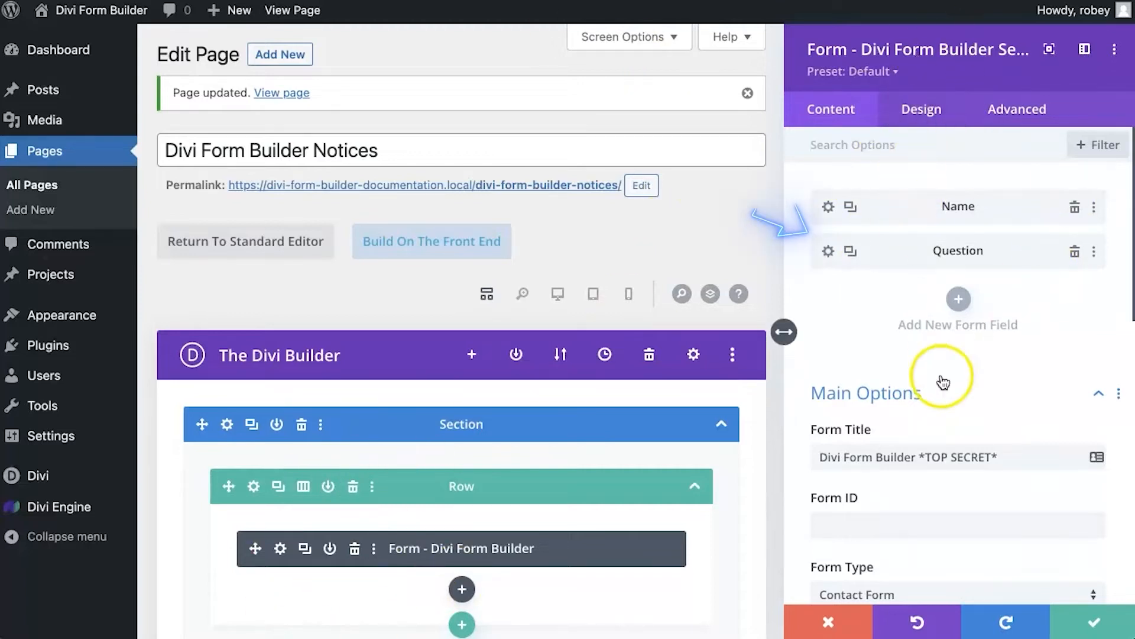
Expand Notices, browse the Success Message Type options and keep Text.
scroll(down, 3)
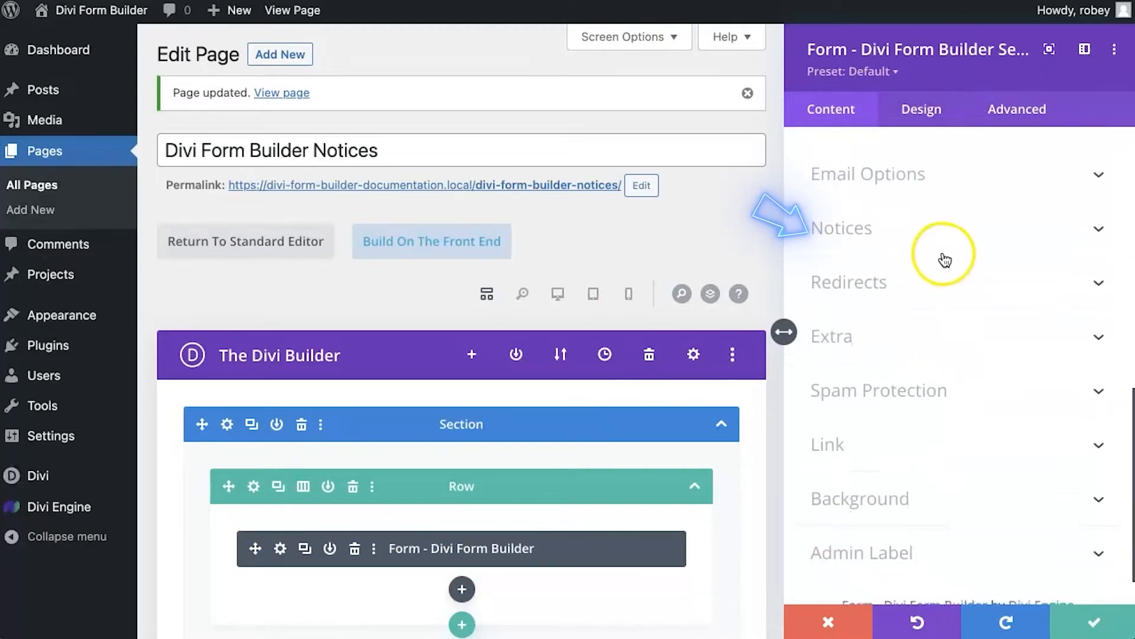
click(840, 228)
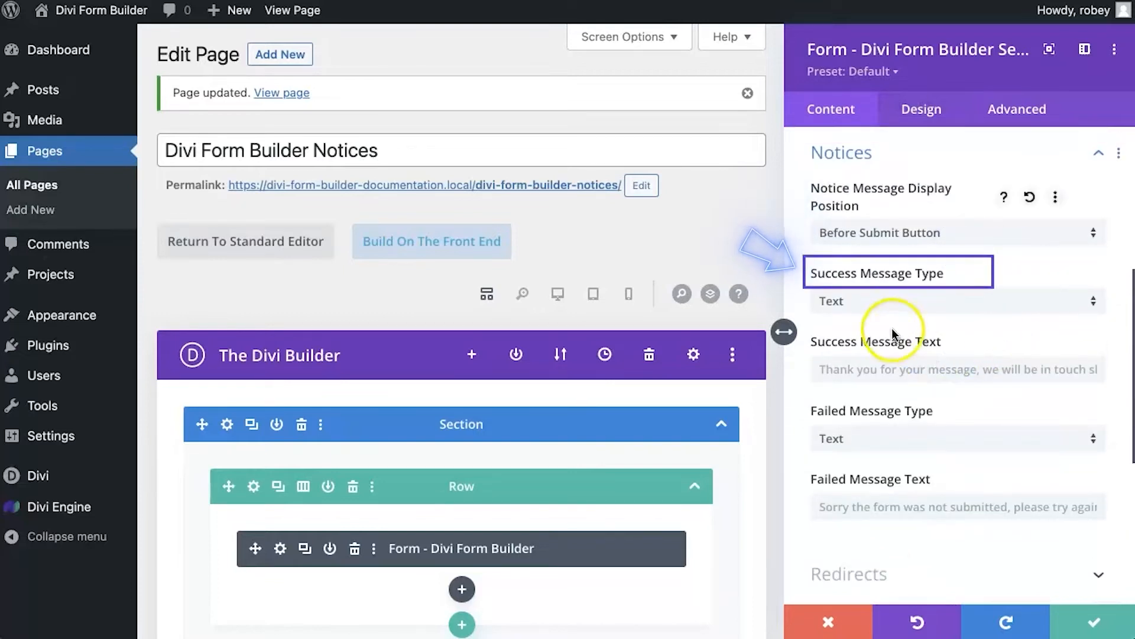
mouse_move(938, 283)
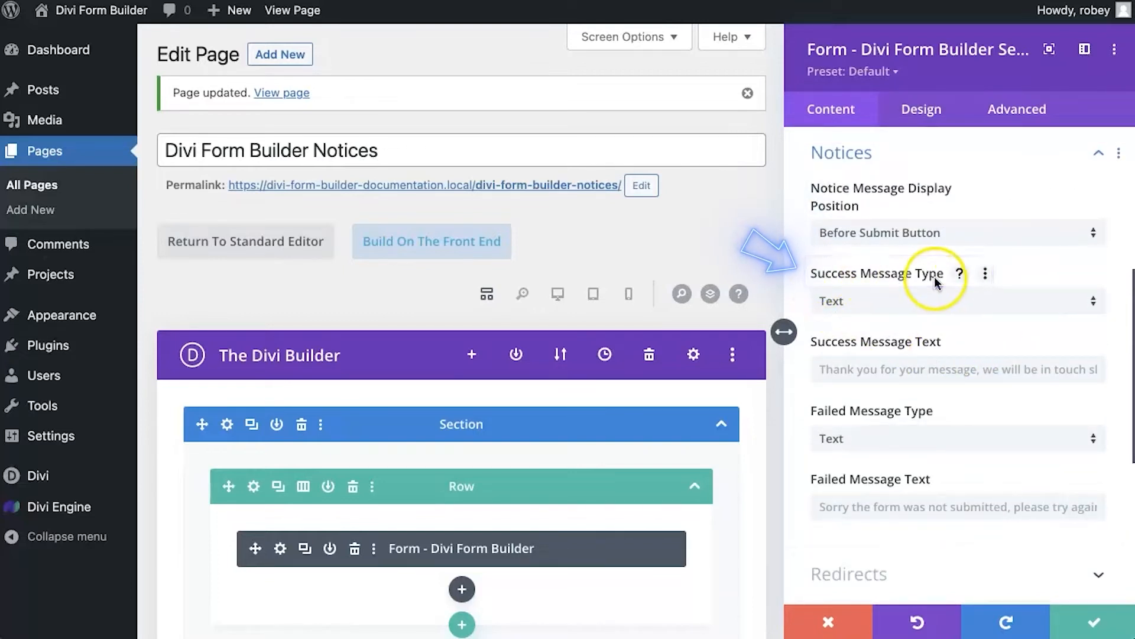
click(954, 301)
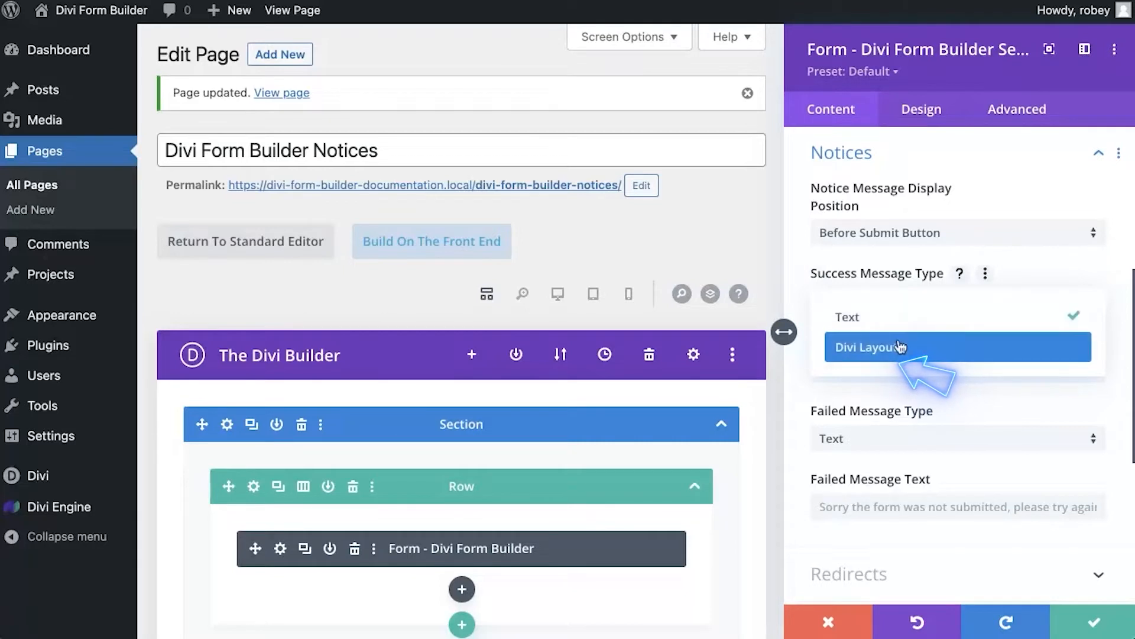
mouse_move(900, 347)
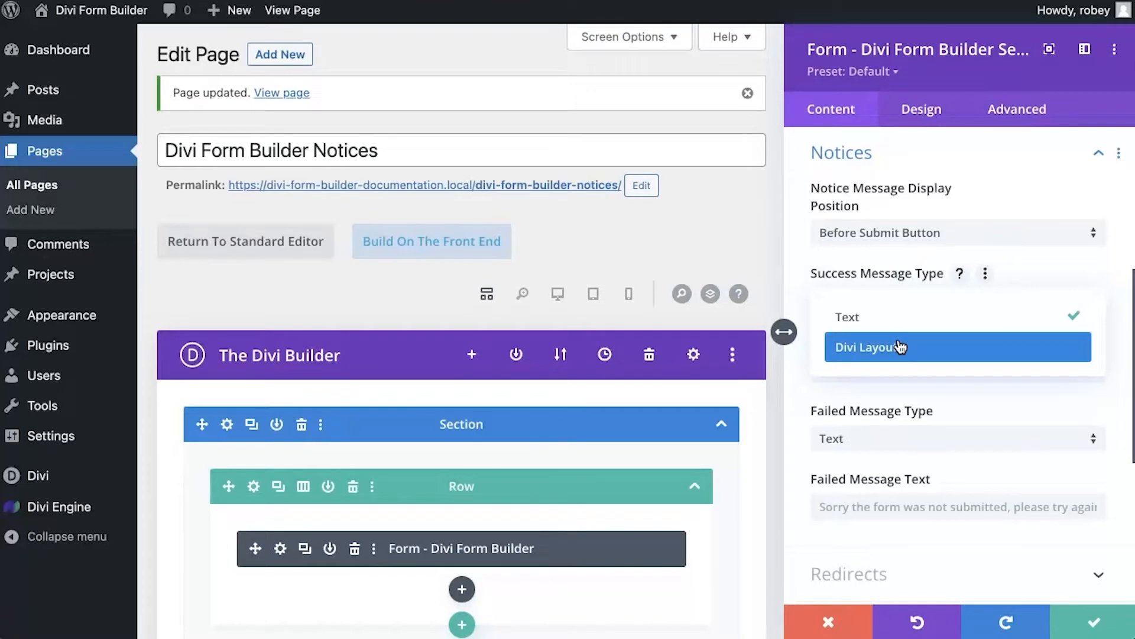
click(845, 317)
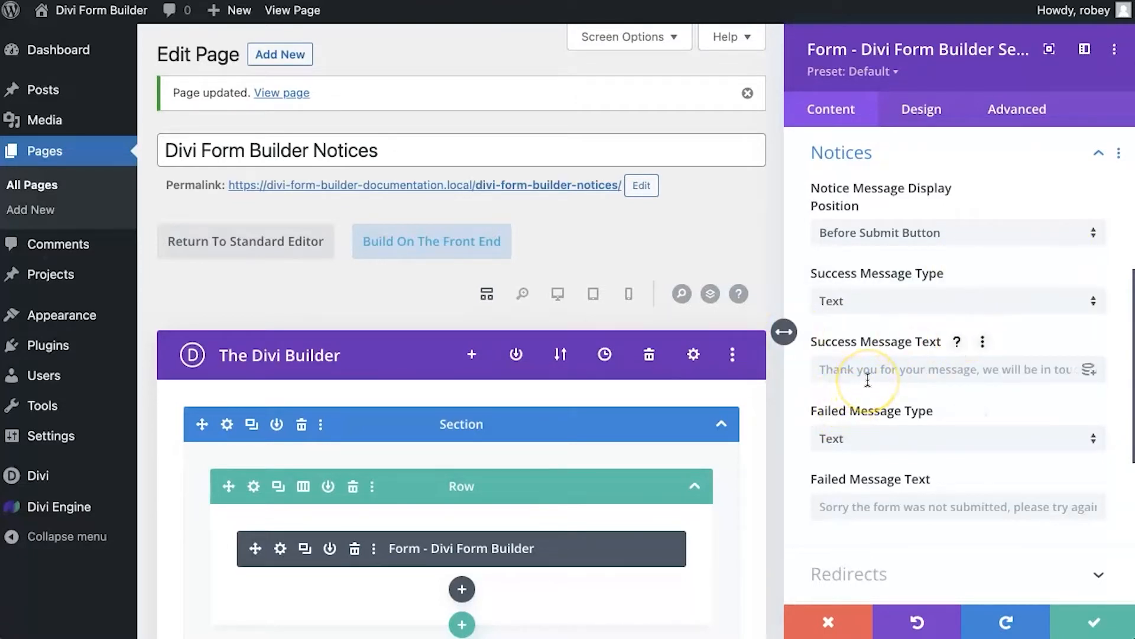
mouse_move(907, 362)
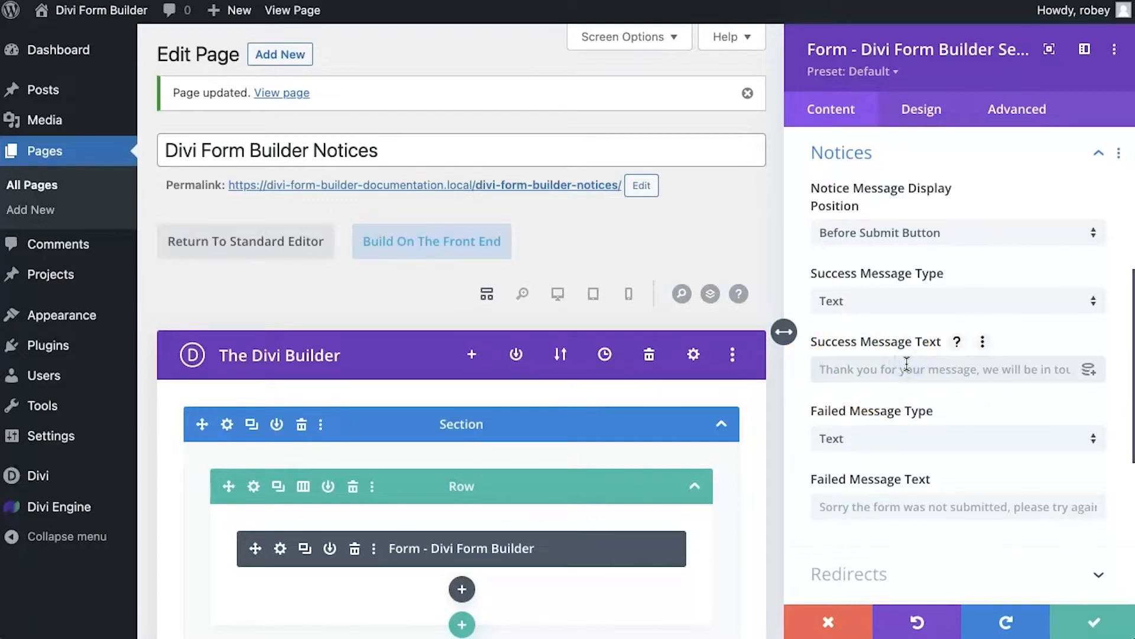
Set Success Message Text to 'Well done you monkey!' and update the page.
text(Well done)
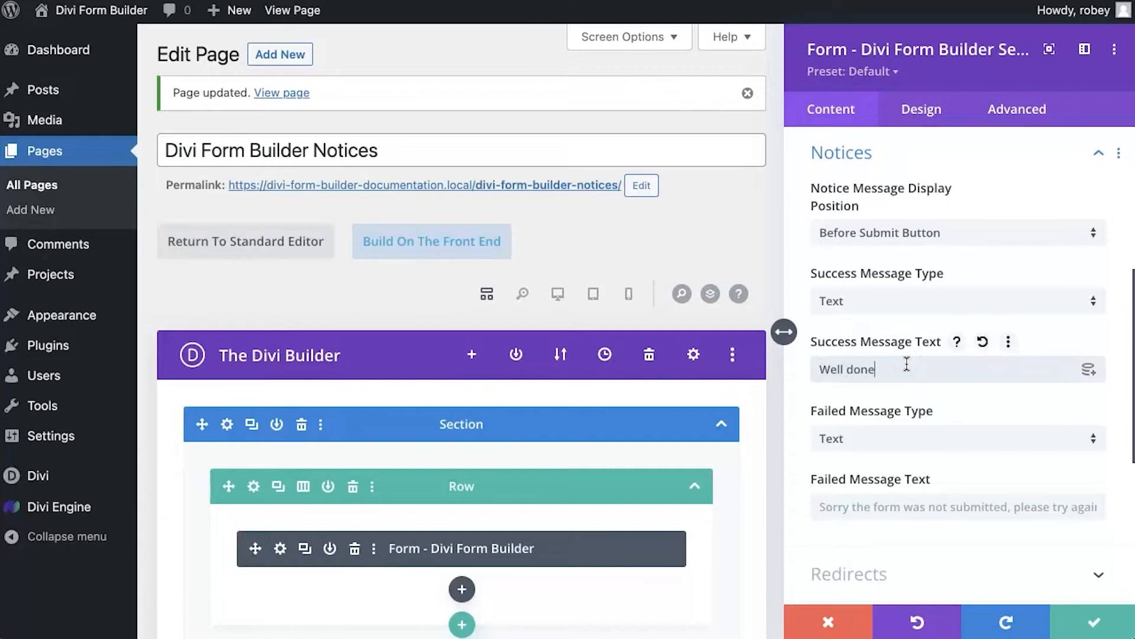
text(you monkey)
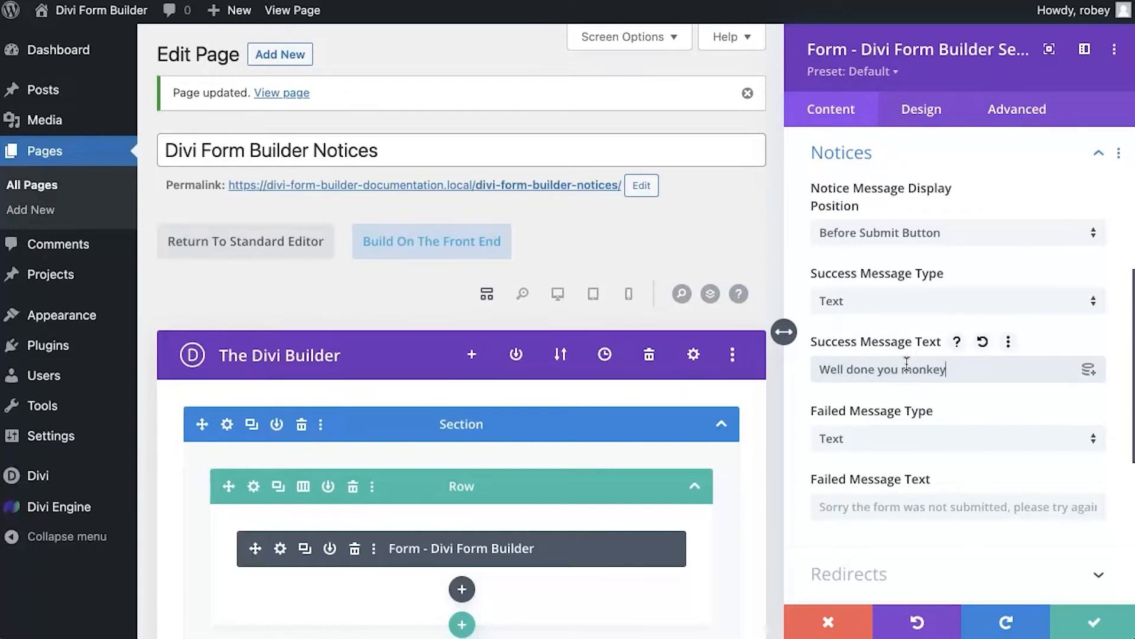
text(!)
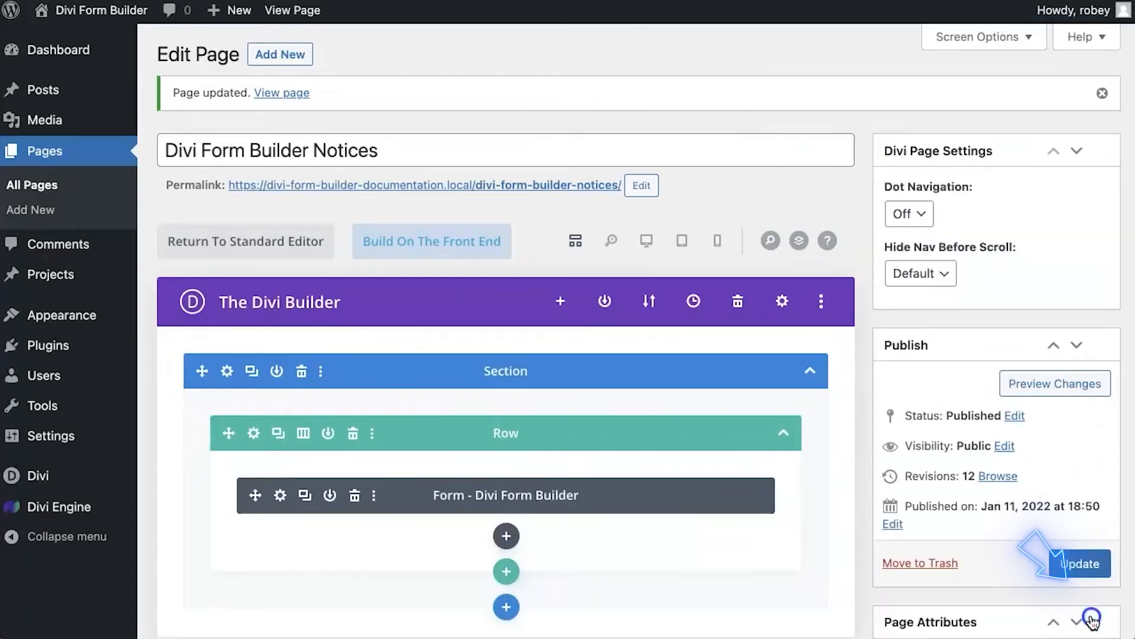
click(1080, 563)
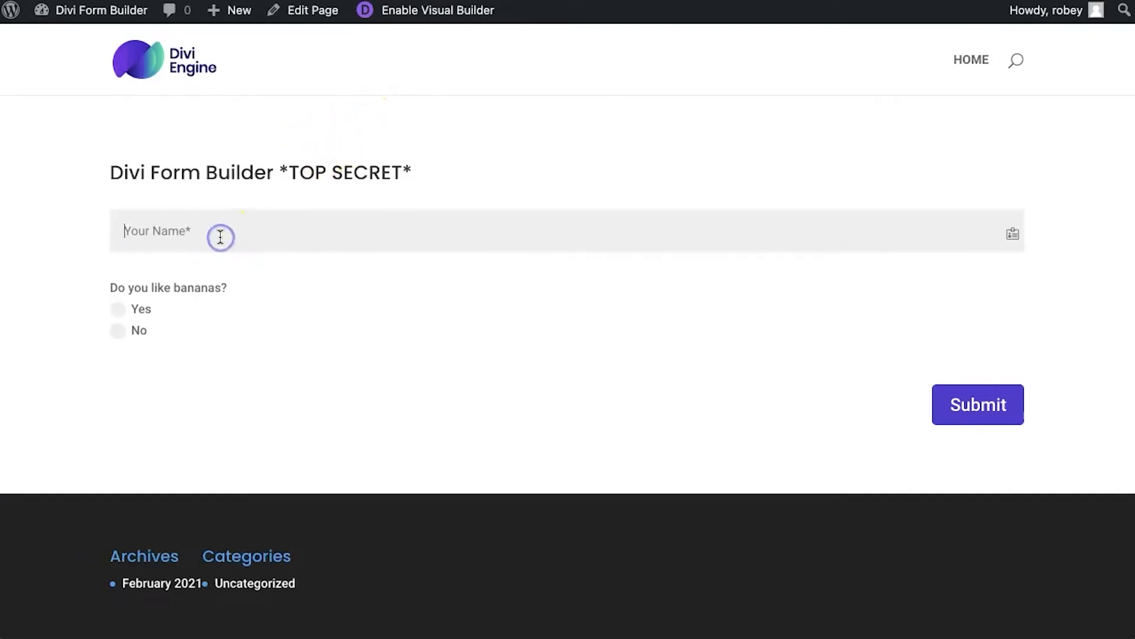
Submit a test entry named Test and view the 'Well done you monkey!' notice.
text(Test)
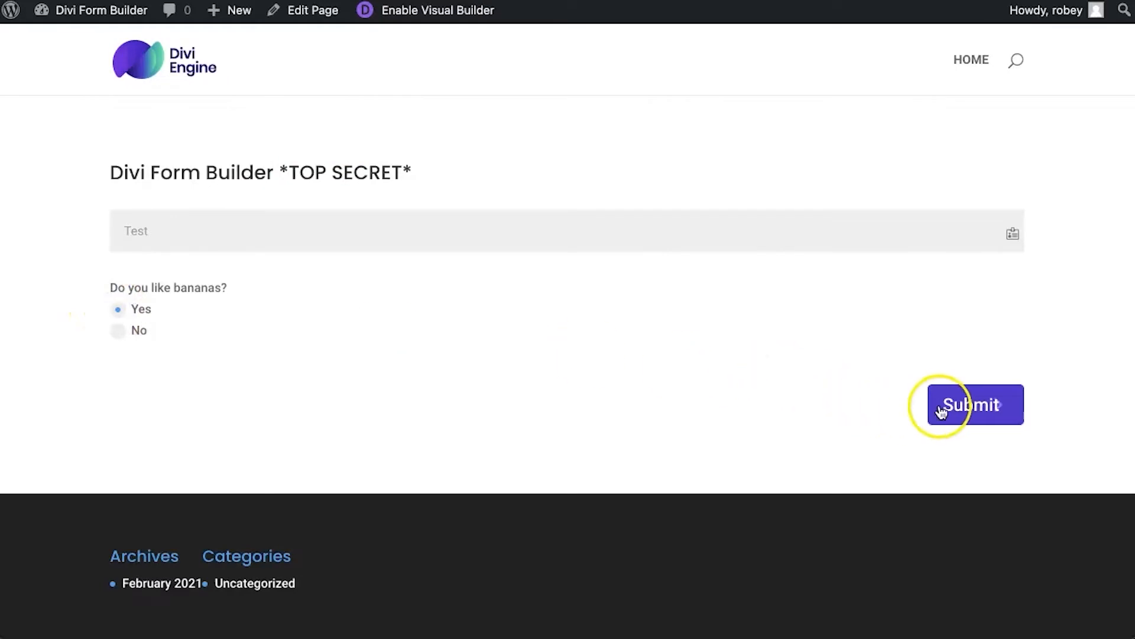
click(977, 404)
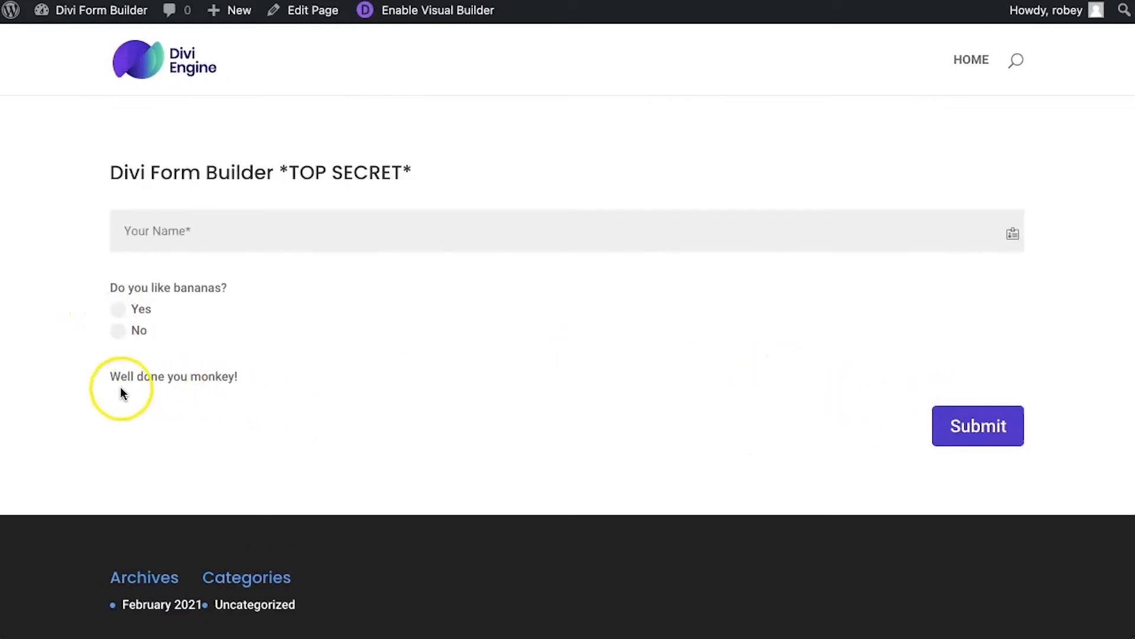
mouse_move(283, 388)
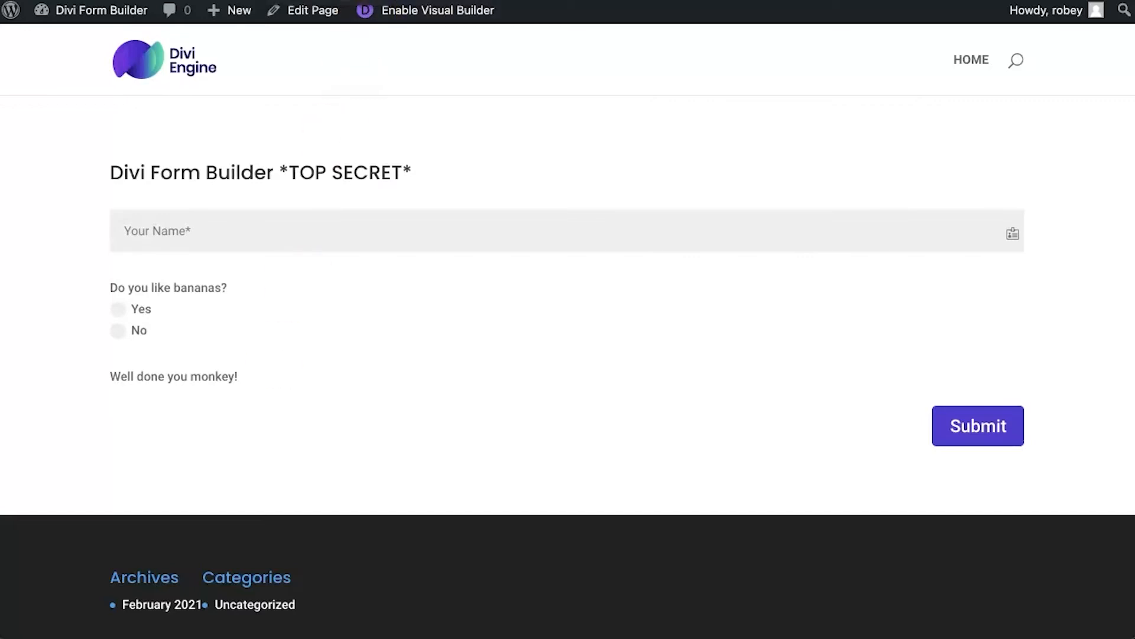
Return to Edit Page and expand the form module's Notices settings.
click(312, 11)
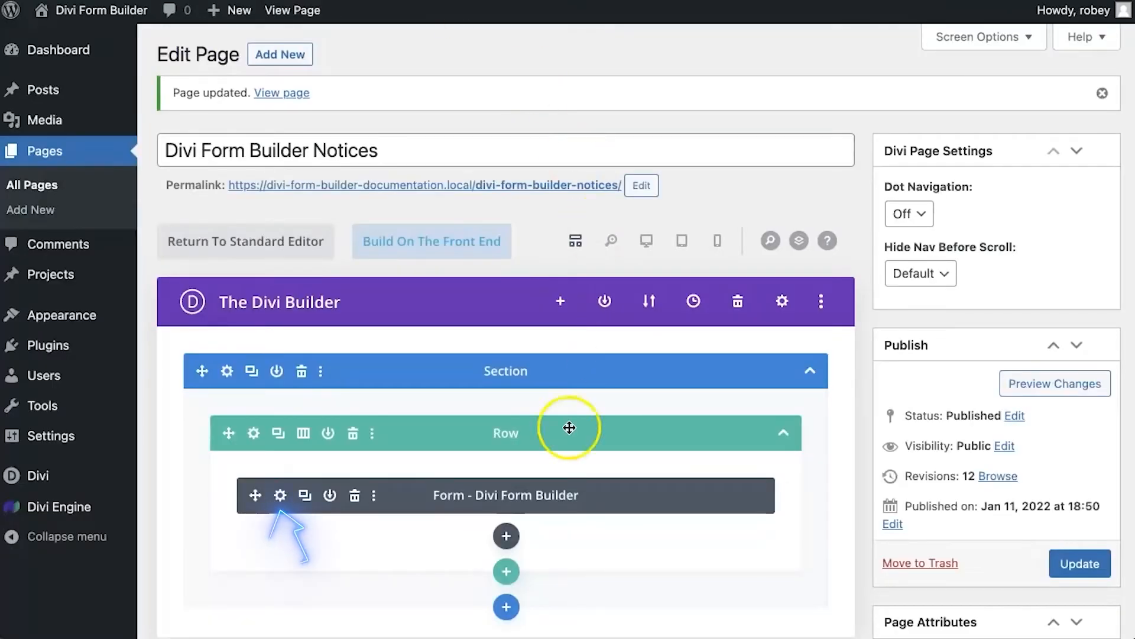
mouse_move(280, 494)
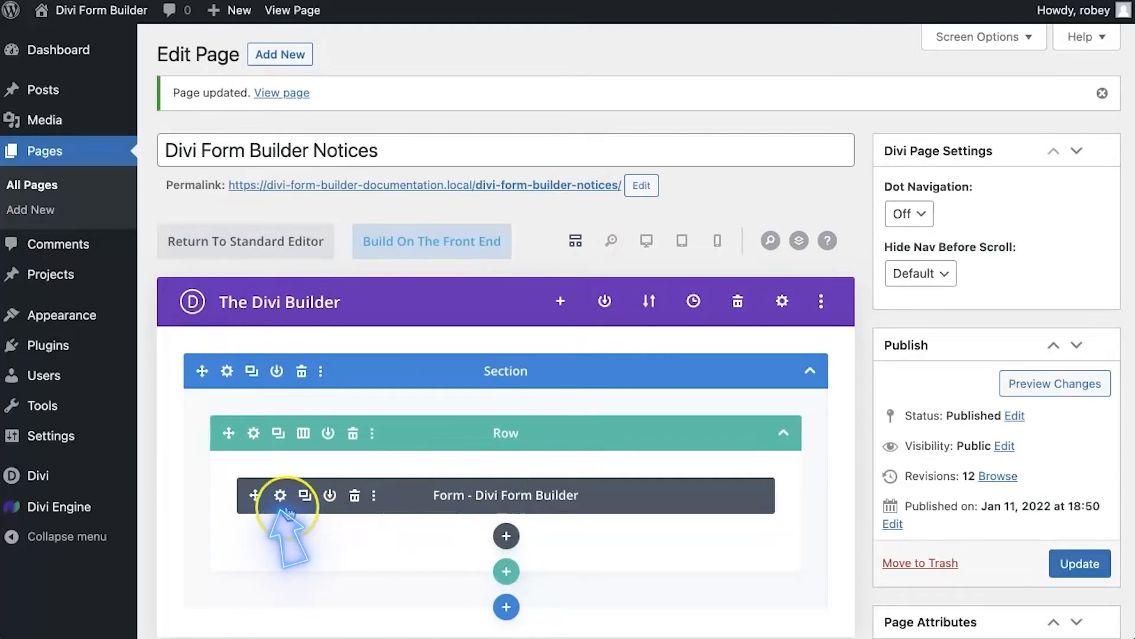
click(279, 494)
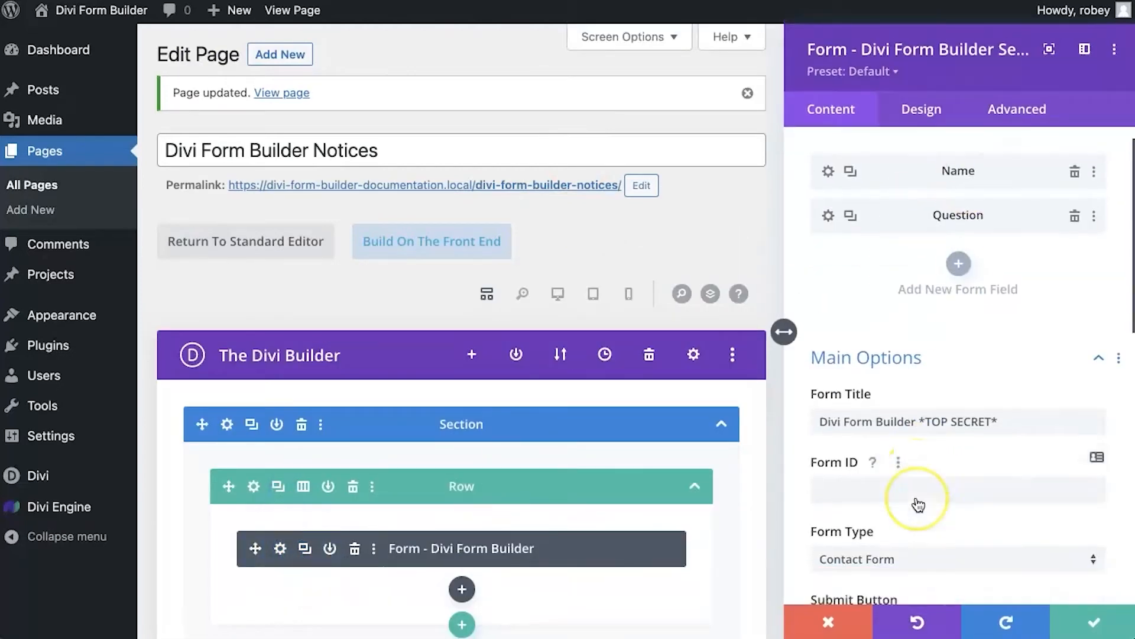
scroll(down, 3)
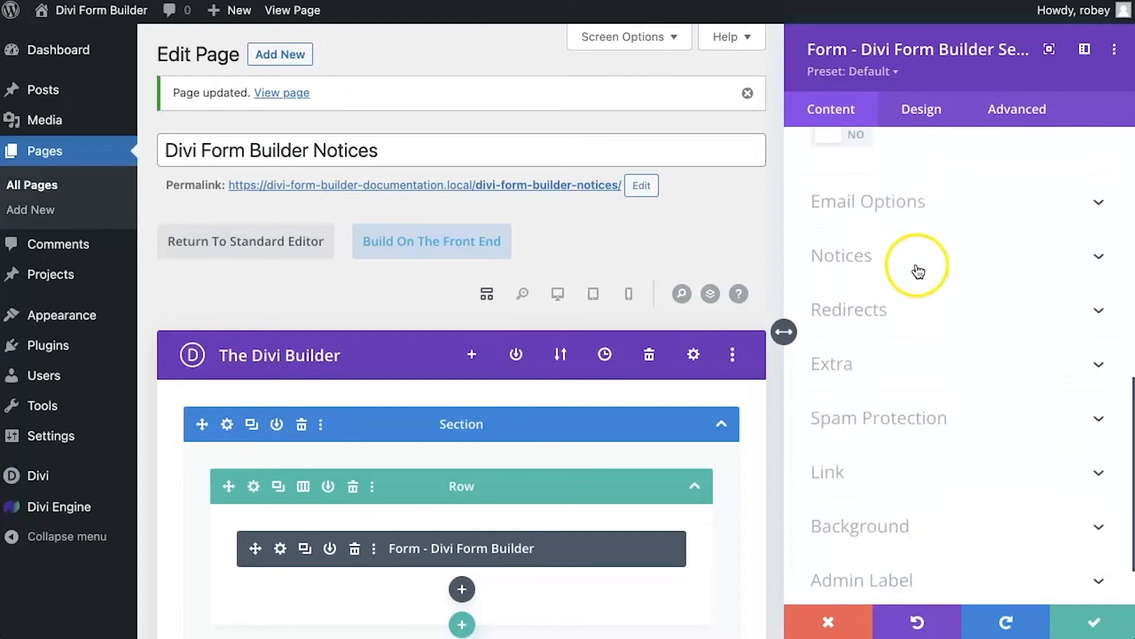
click(841, 256)
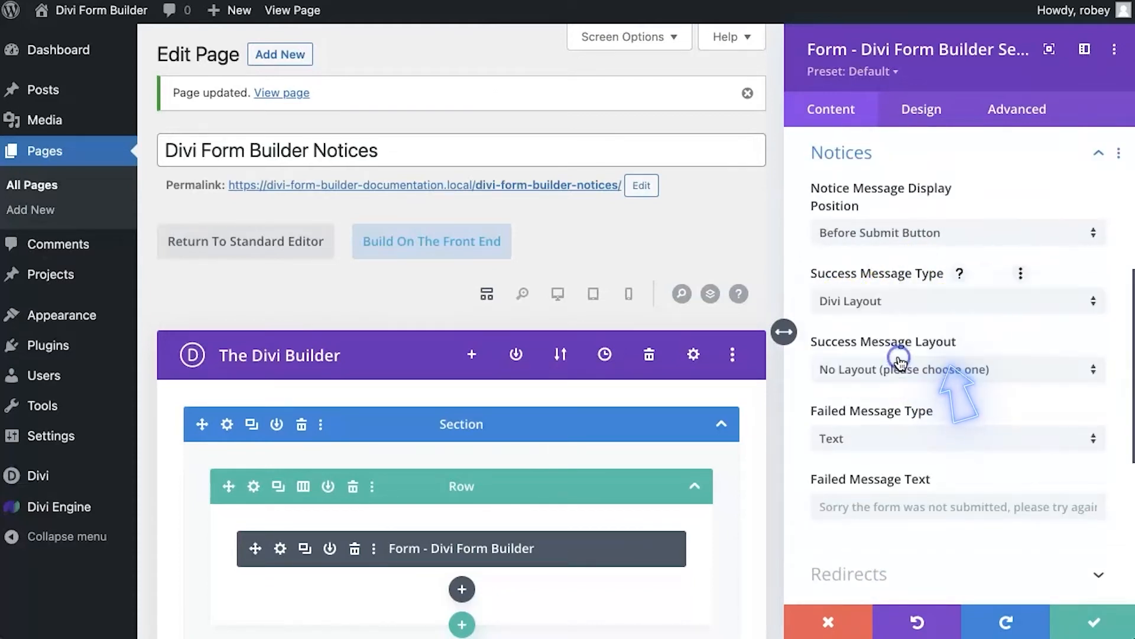
mouse_move(900, 362)
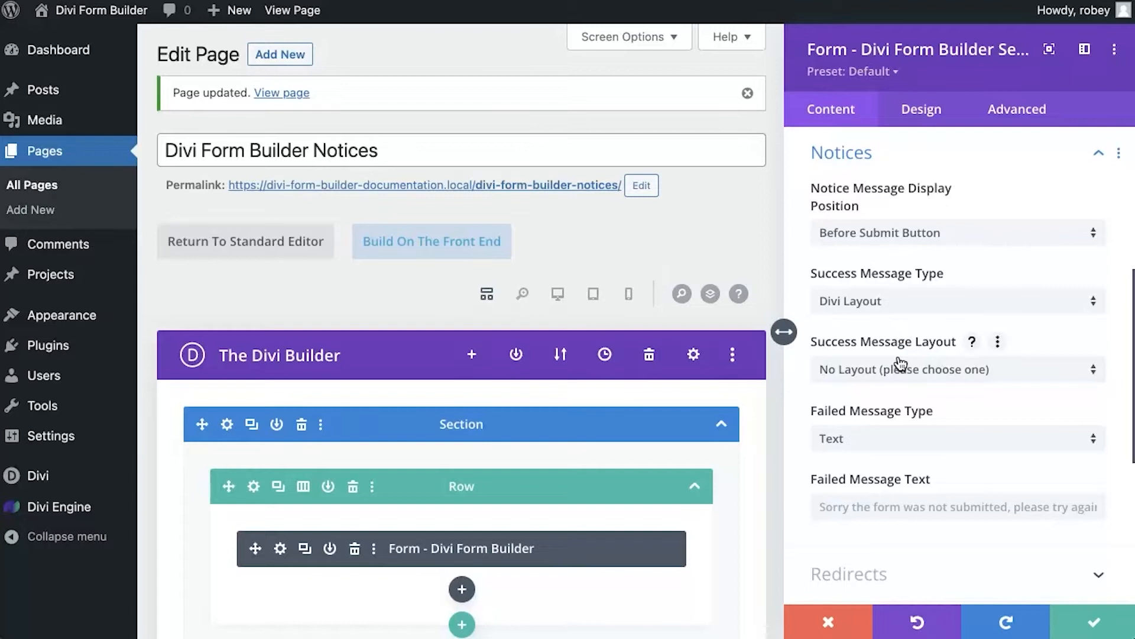
Keep notices Before Submit Button and choose a library layout for the success message.
click(956, 233)
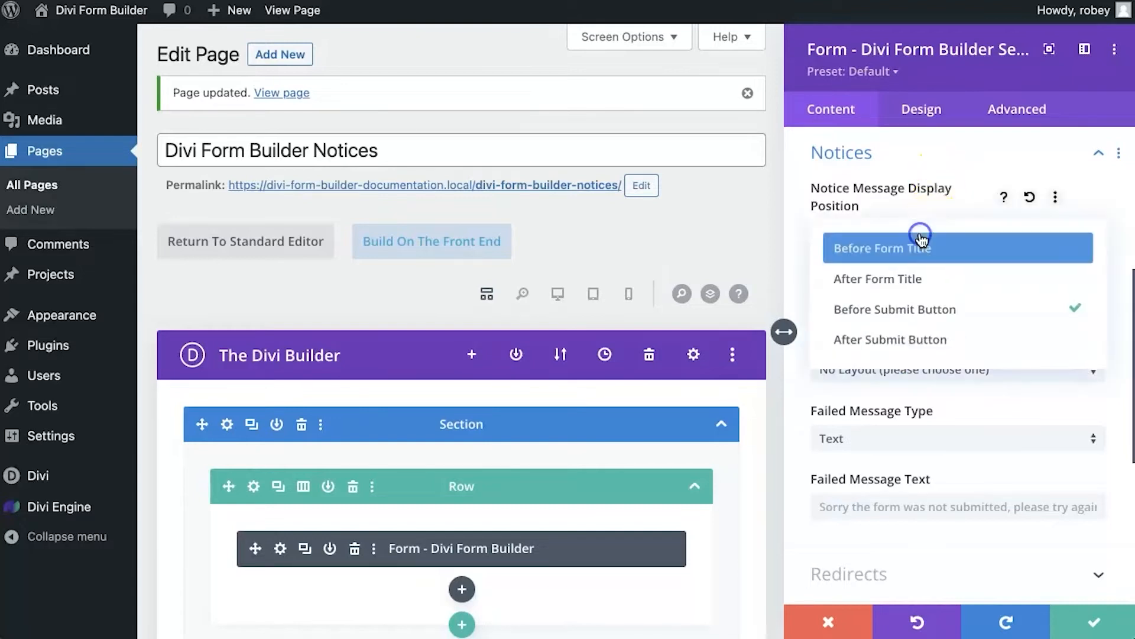
click(894, 309)
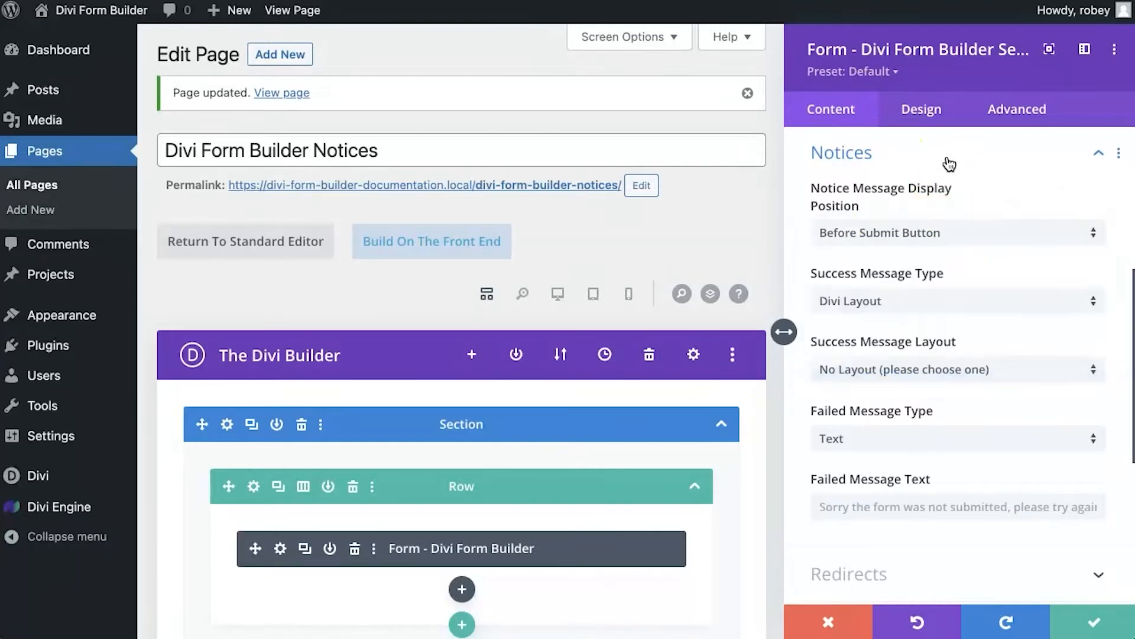
mouse_move(944, 292)
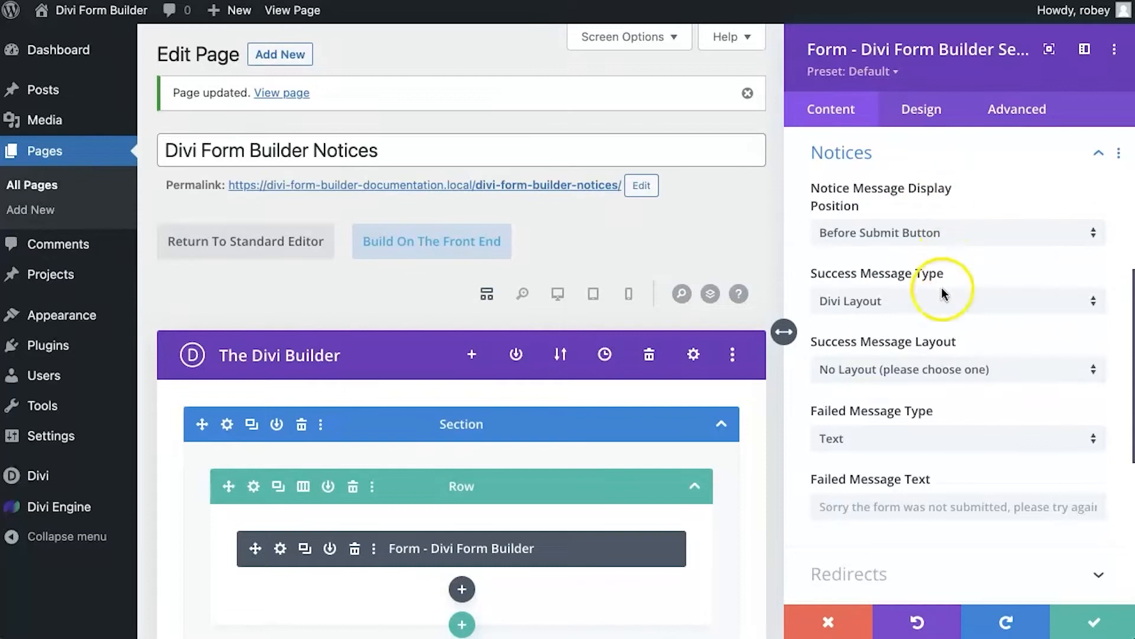
mouse_move(903, 382)
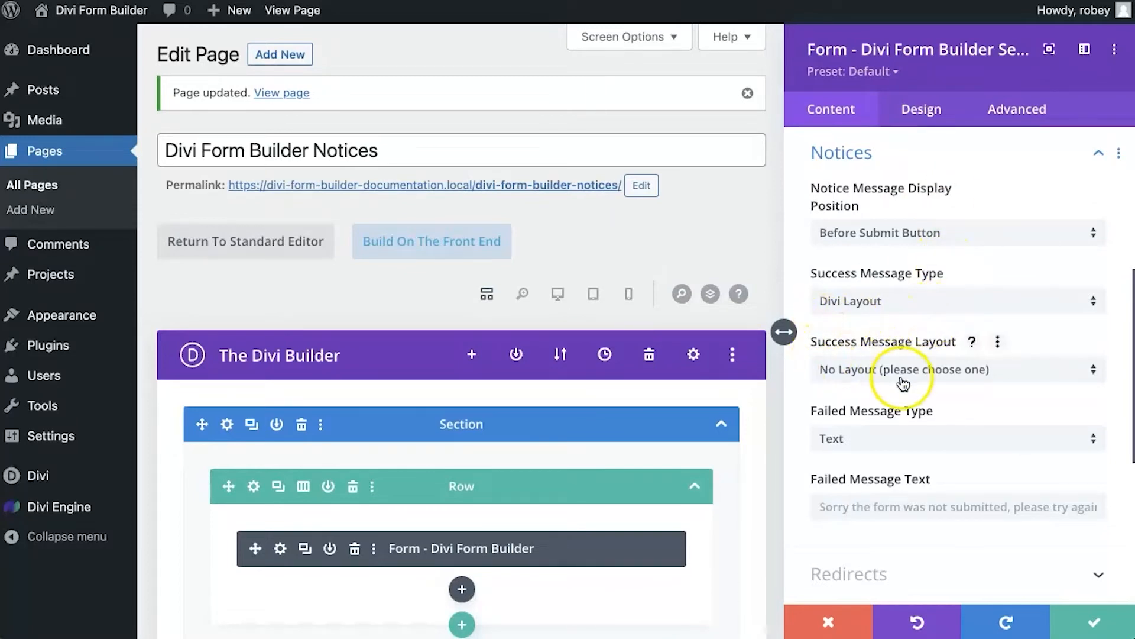
click(955, 369)
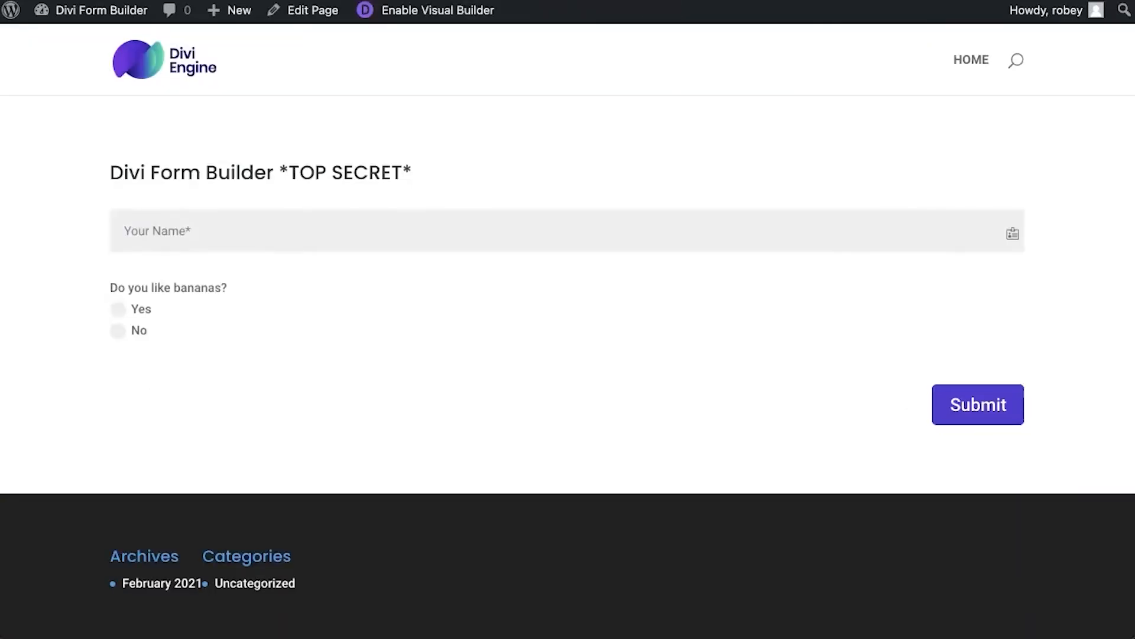
Submit a test entry named Test answering No and view the Message Received! layout.
text(T)
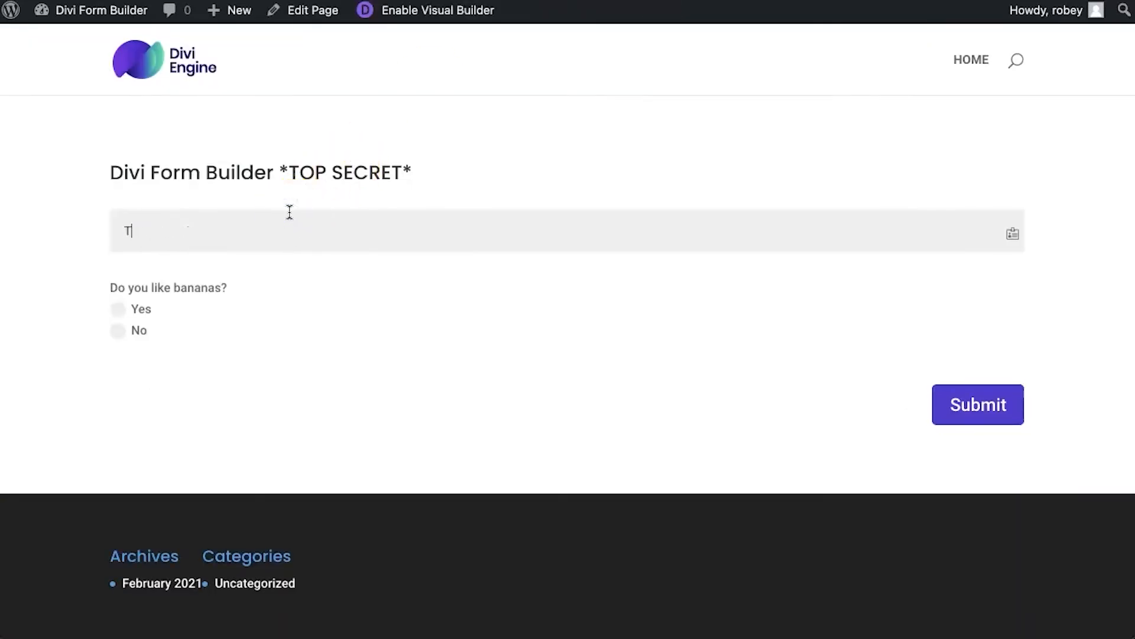
text(est)
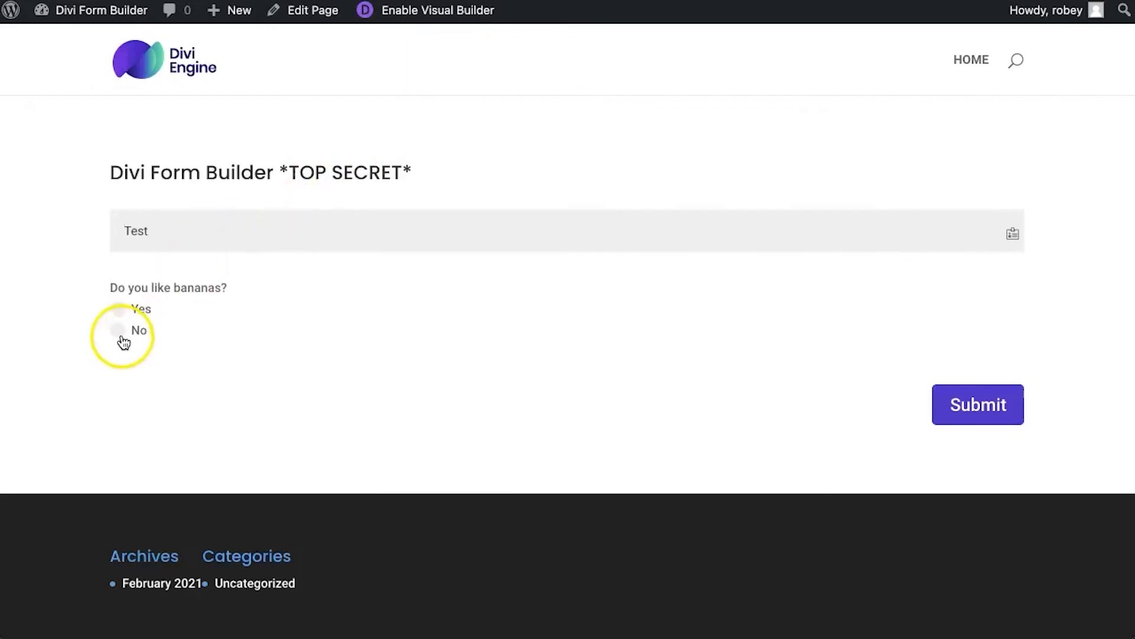
click(970, 405)
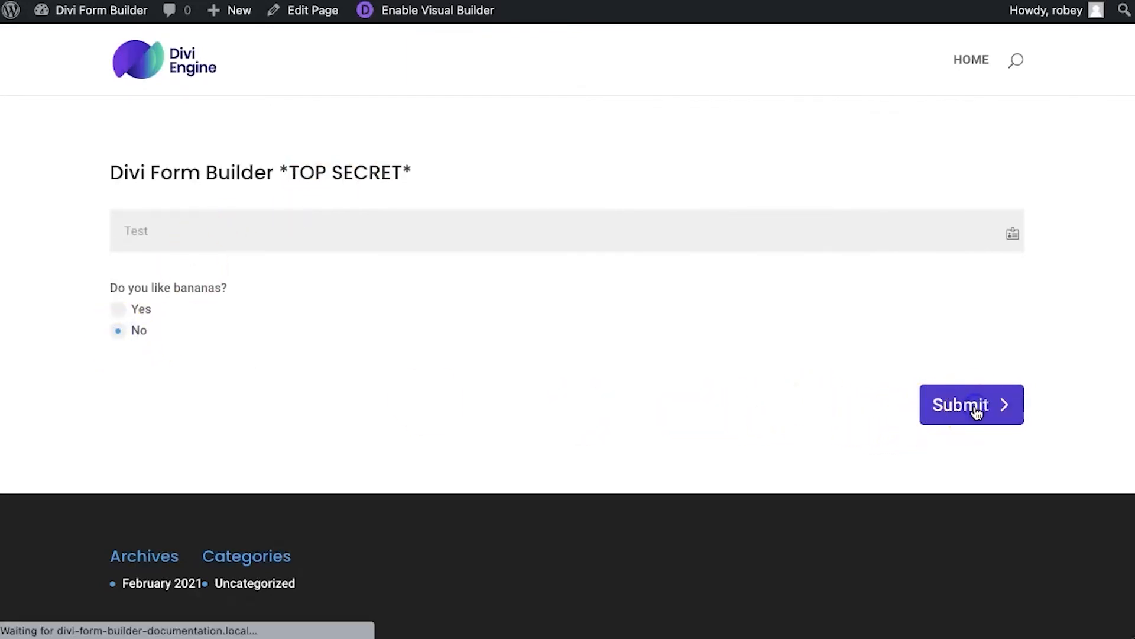
click(971, 404)
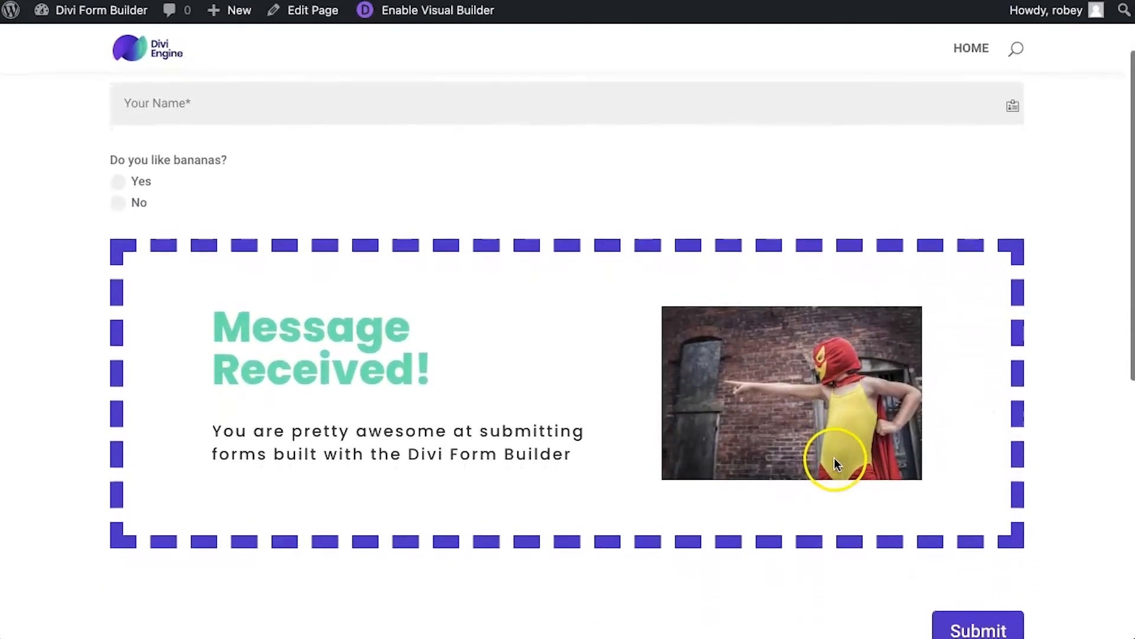
mouse_move(82, 400)
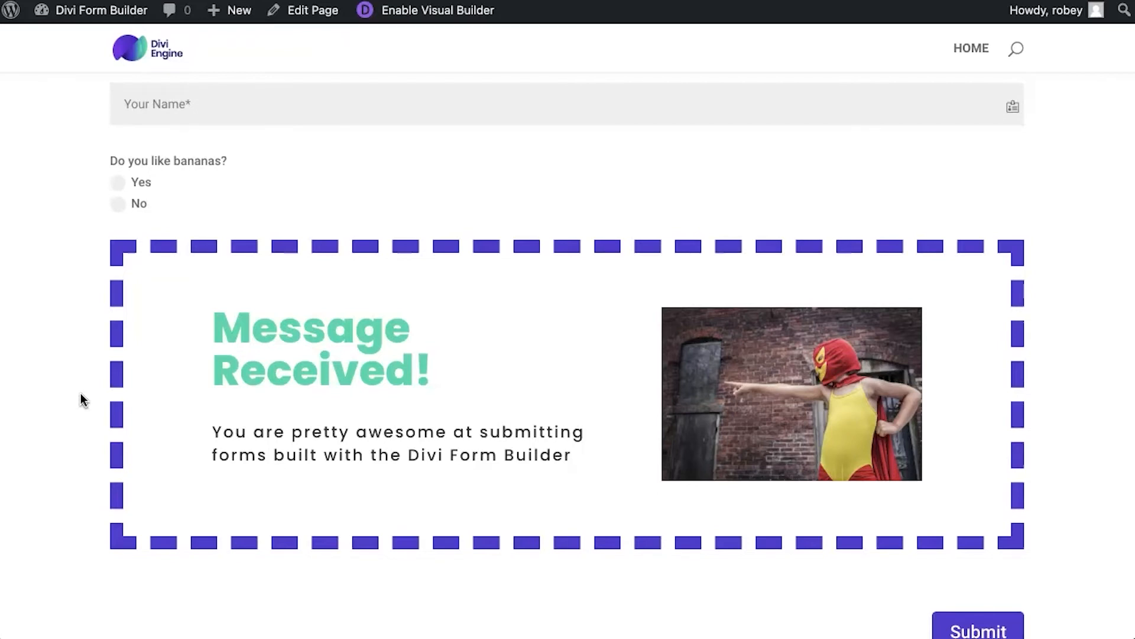
scroll(up, 3)
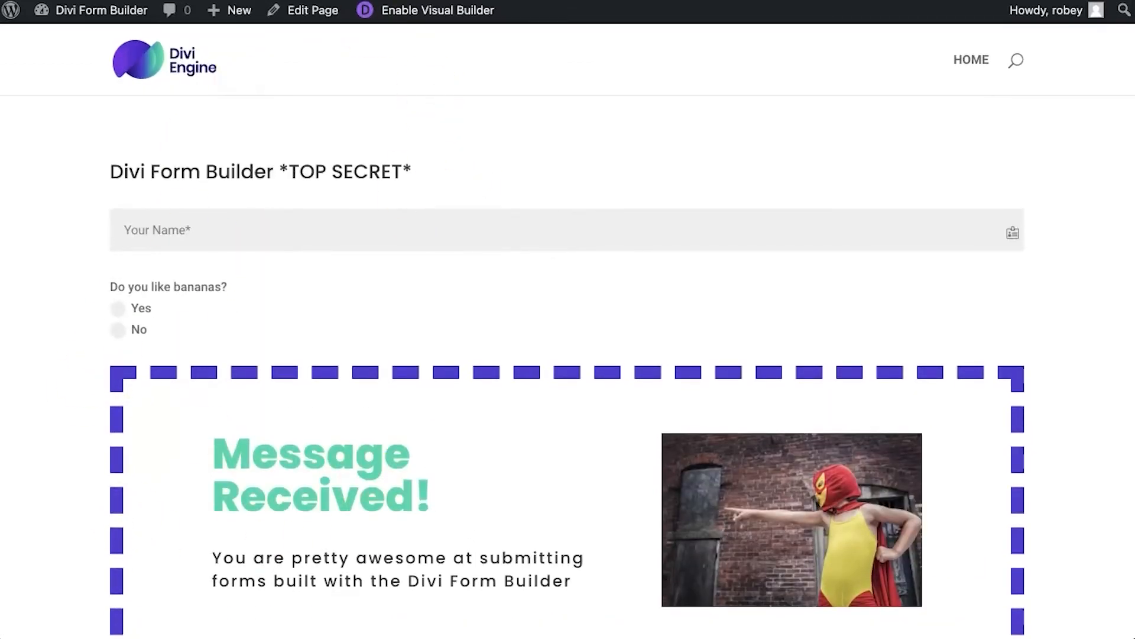
Return to Edit Page and briefly reopen the form module's settings.
click(312, 11)
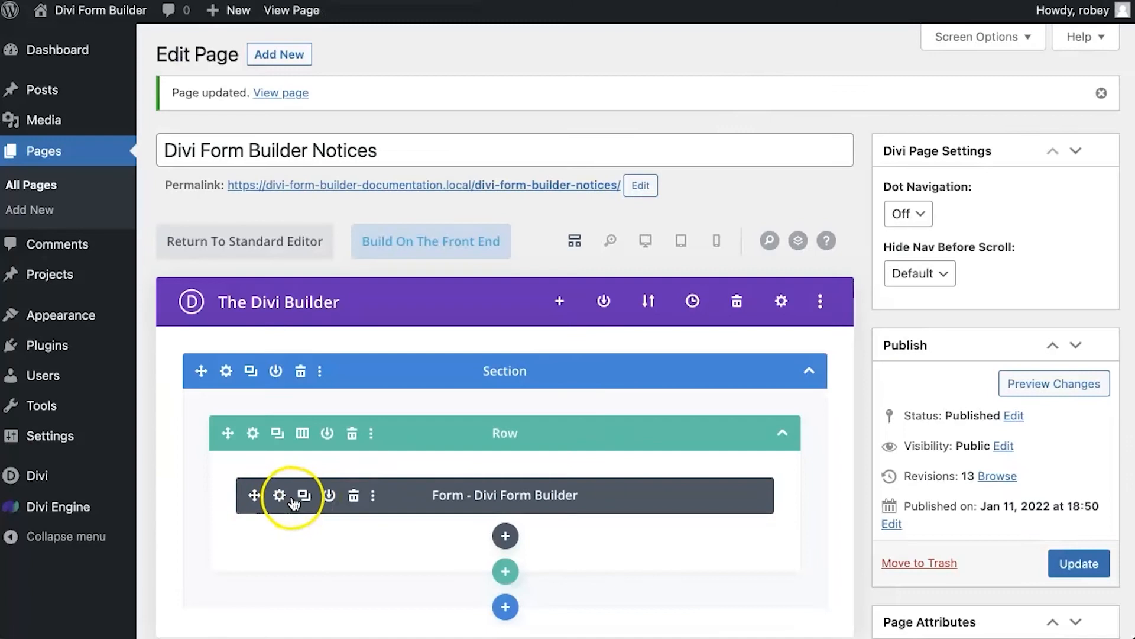
click(279, 496)
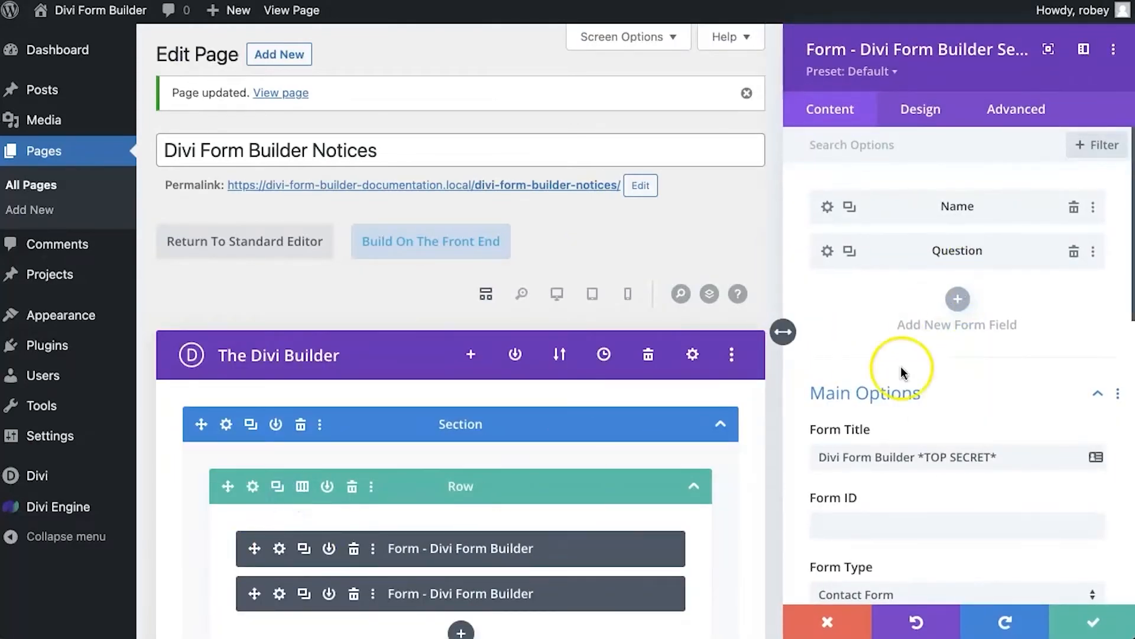
scroll(down, 3)
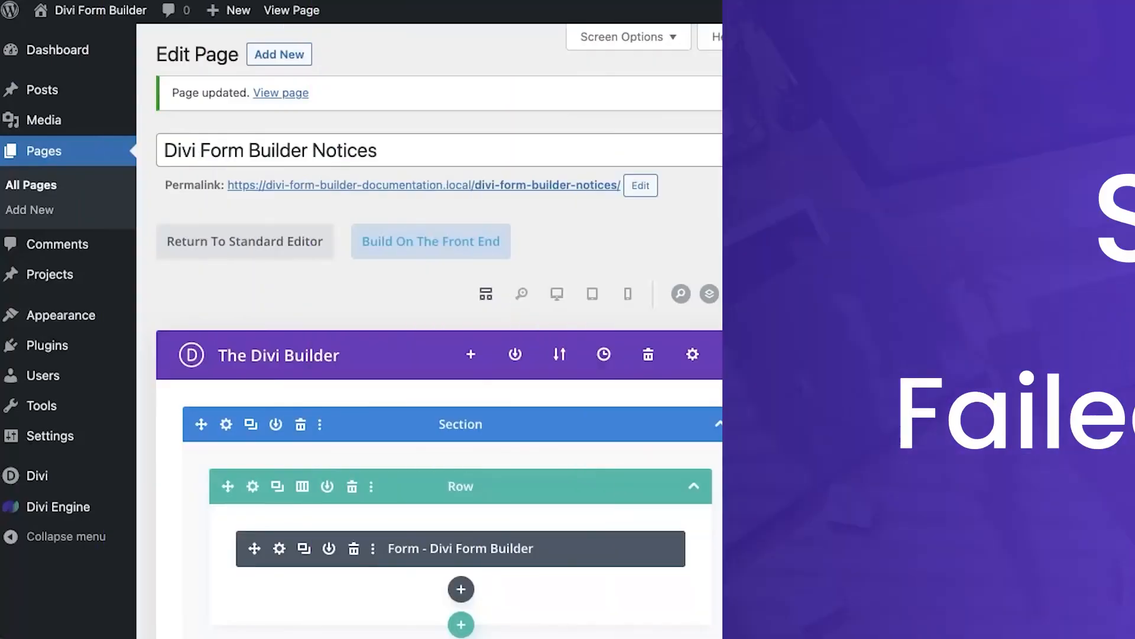
Reach the Failed Message Text field under the form module's Notices options.
click(279, 547)
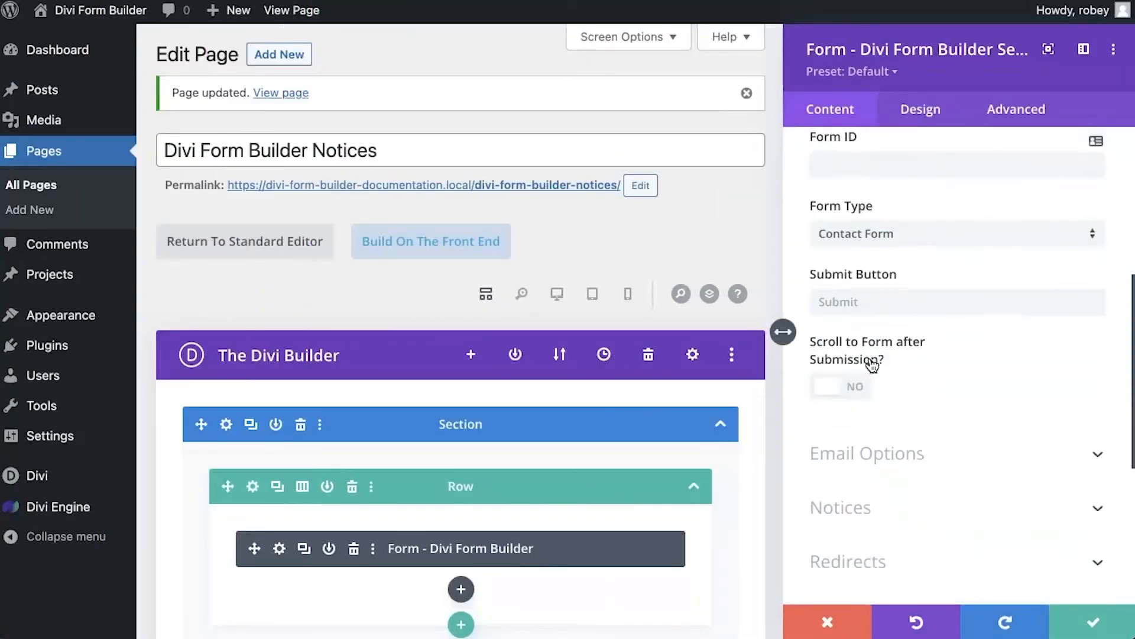
click(840, 507)
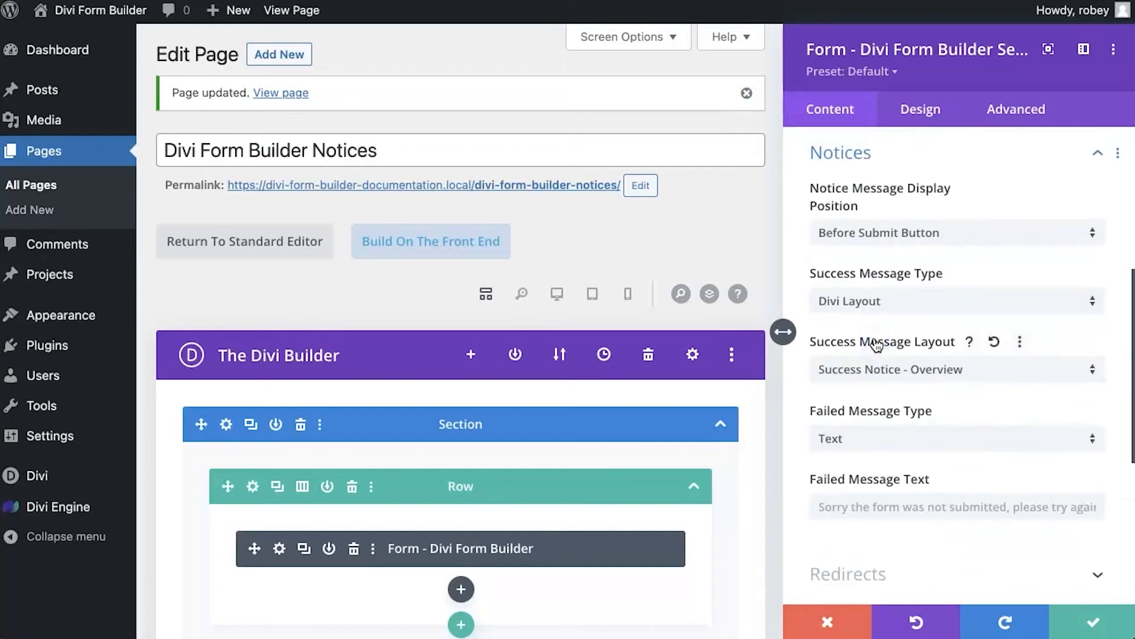
scroll(down, 3)
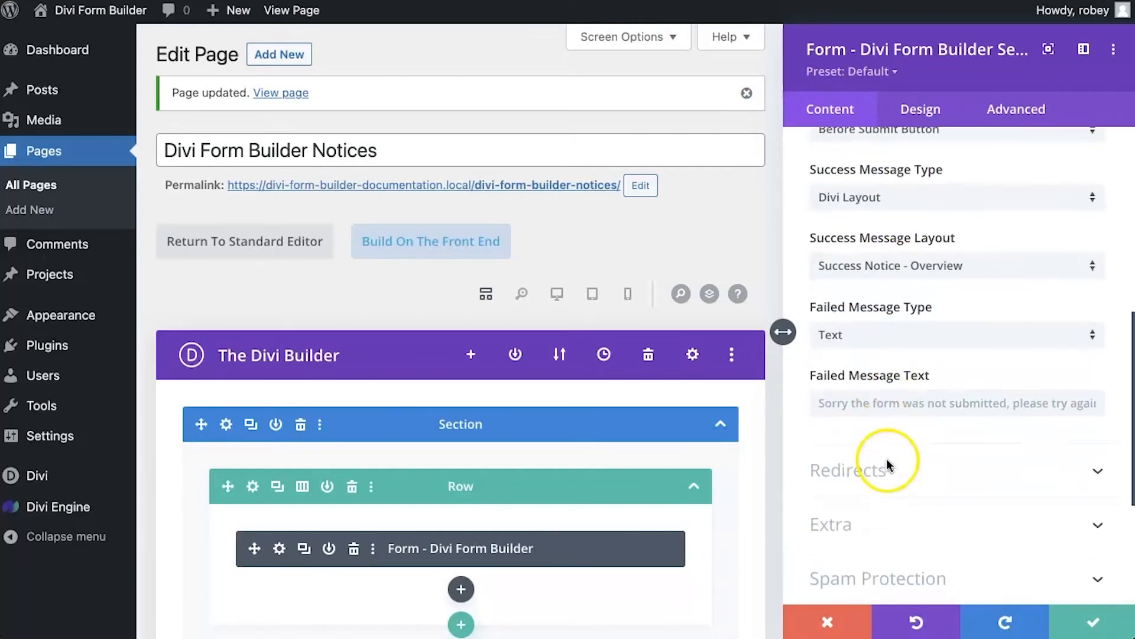
click(955, 334)
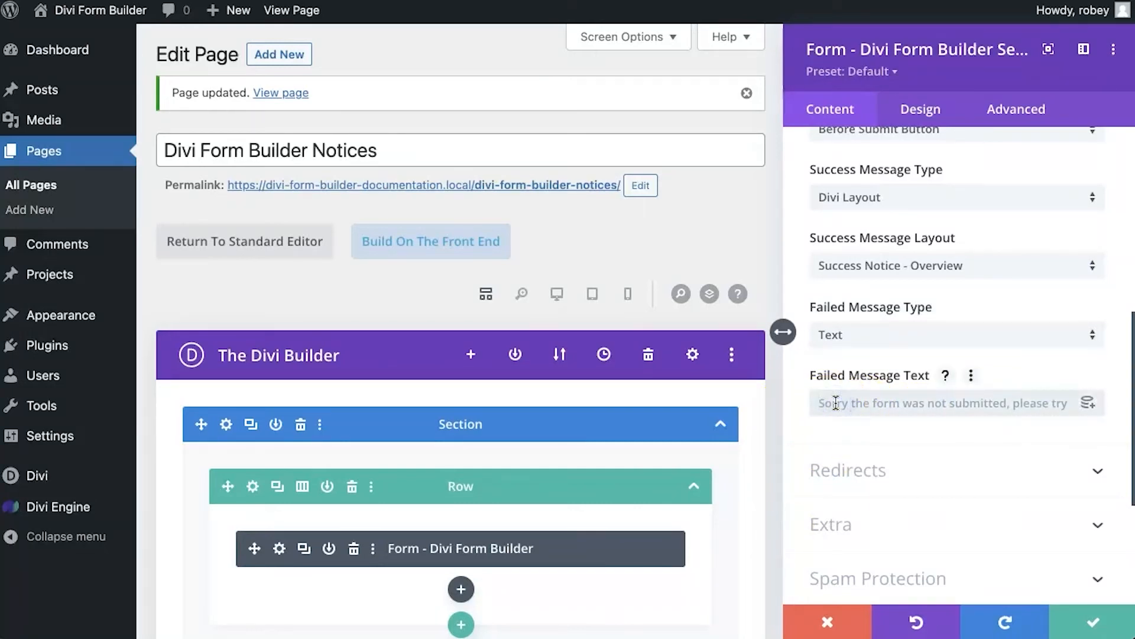
Replace the failed message with 'Whoops, something went wrong!' and show the notice position choices.
text(Whoops, something went)
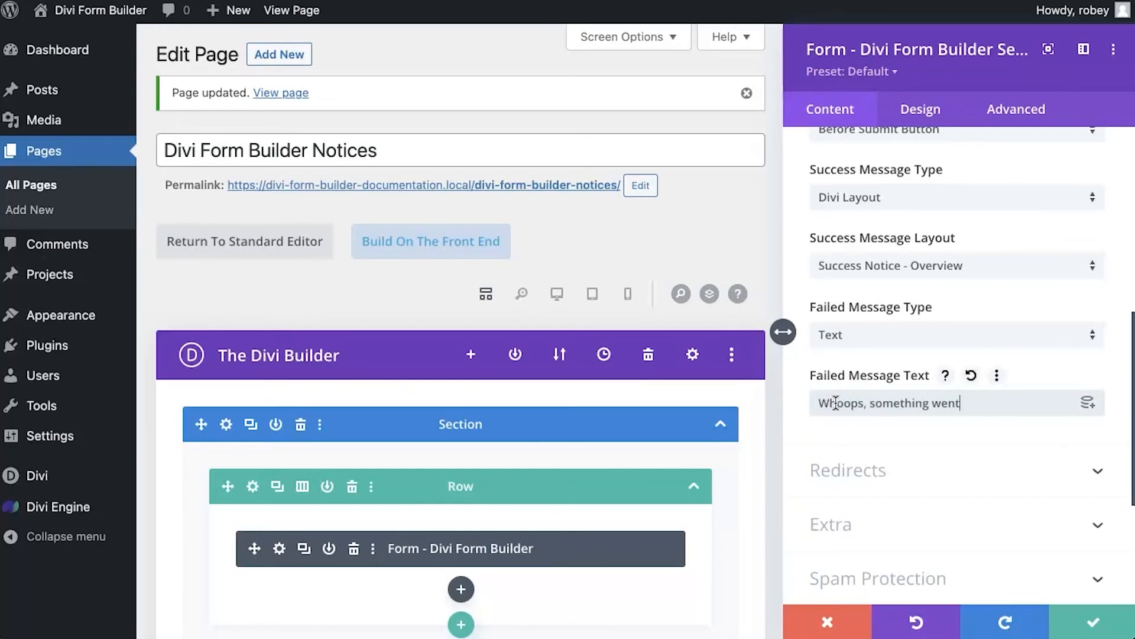
text(wrong!)
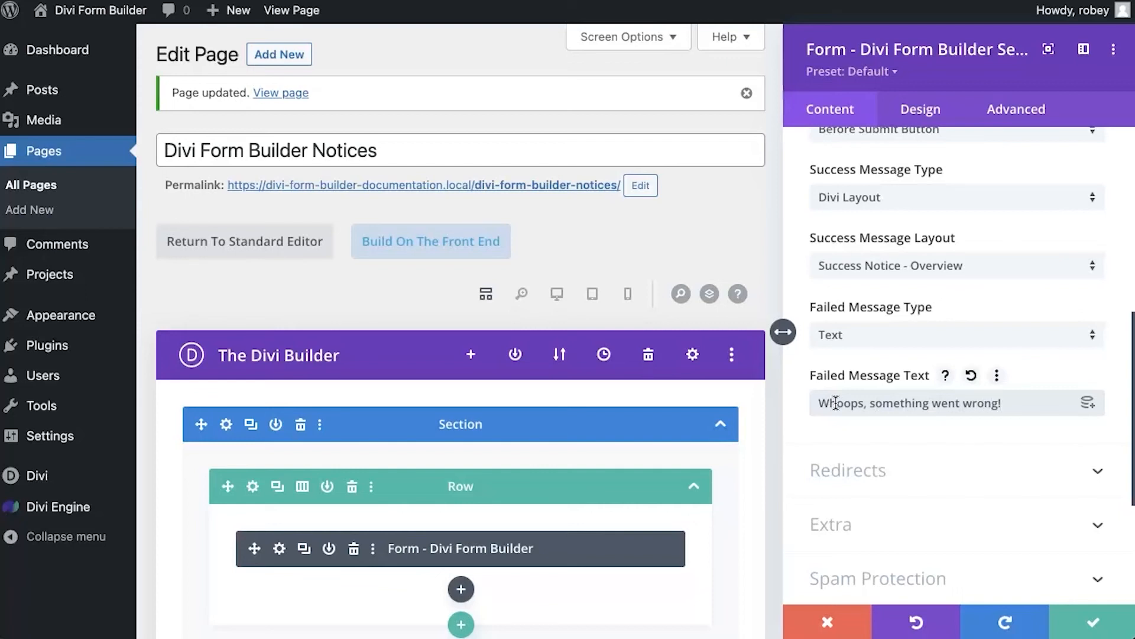
scroll(up, 3)
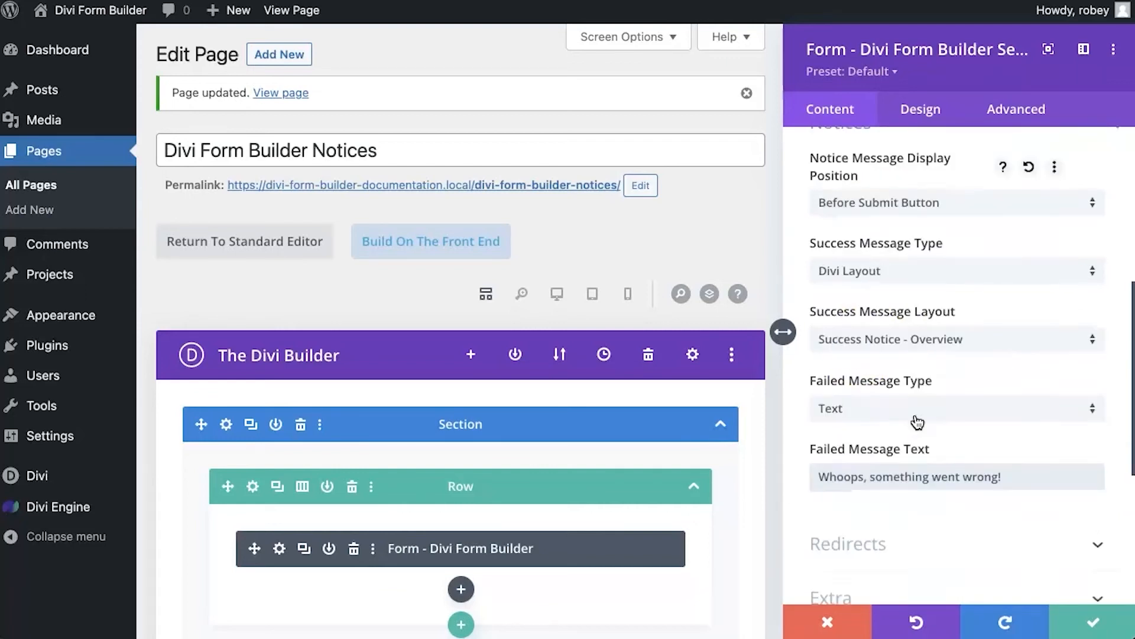
click(955, 202)
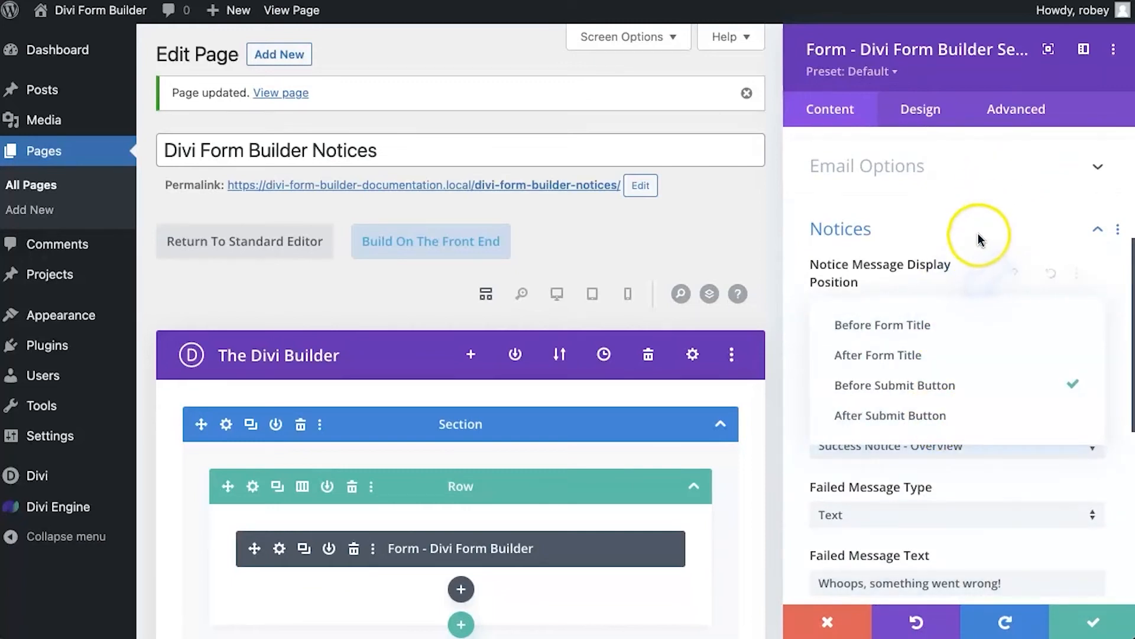
Append the %%message%% placeholder so it reads 'Whoops, something went wrong %%message%%'.
scroll(down, 3)
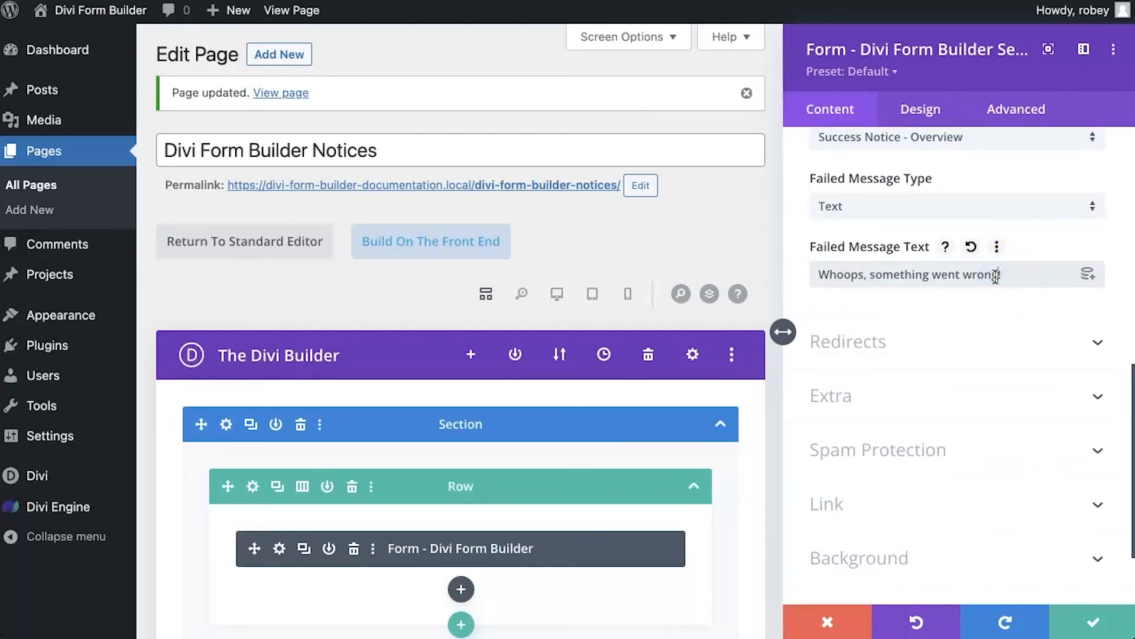
text(%%message%%)
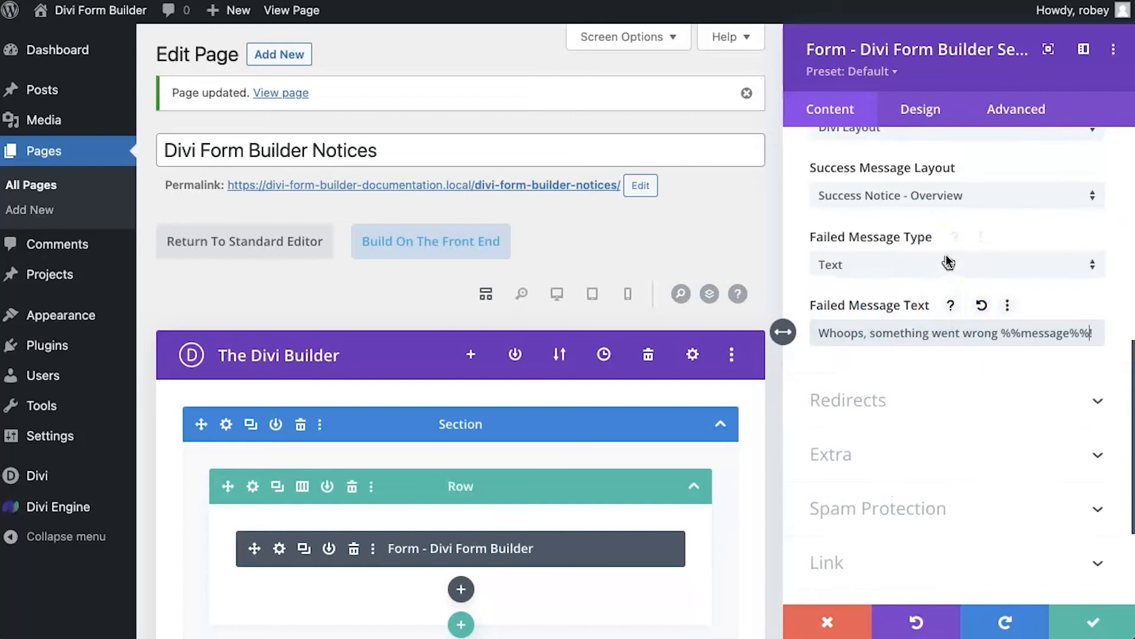
mouse_move(947, 263)
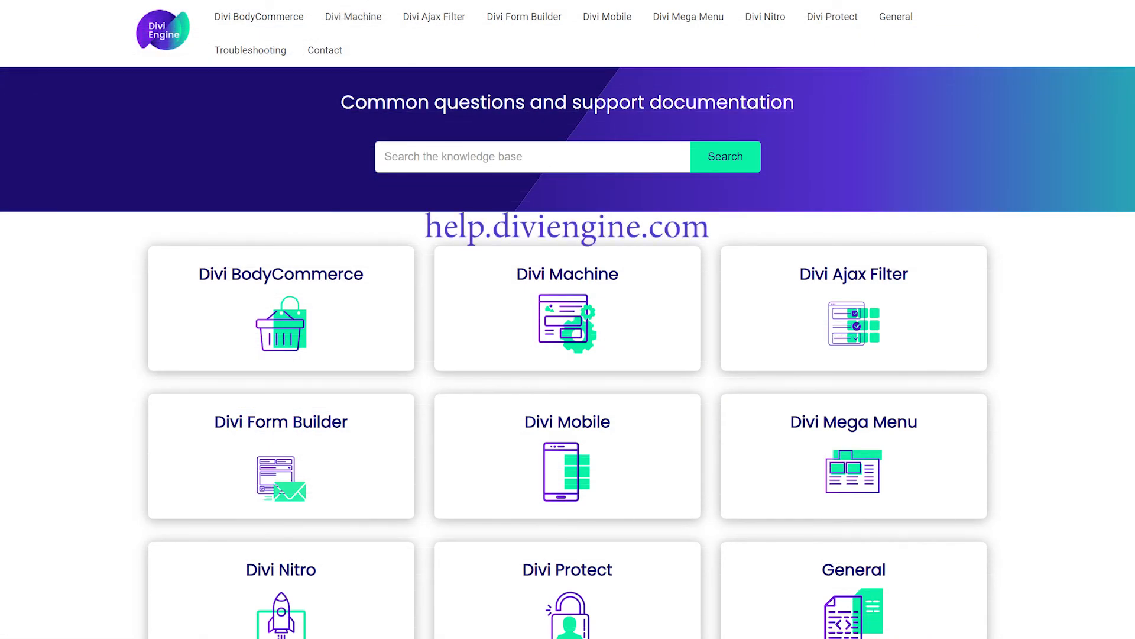
Scroll down the help.diviengine.com knowledge base past the product cards to Troubleshooting.
scroll(down, 3)
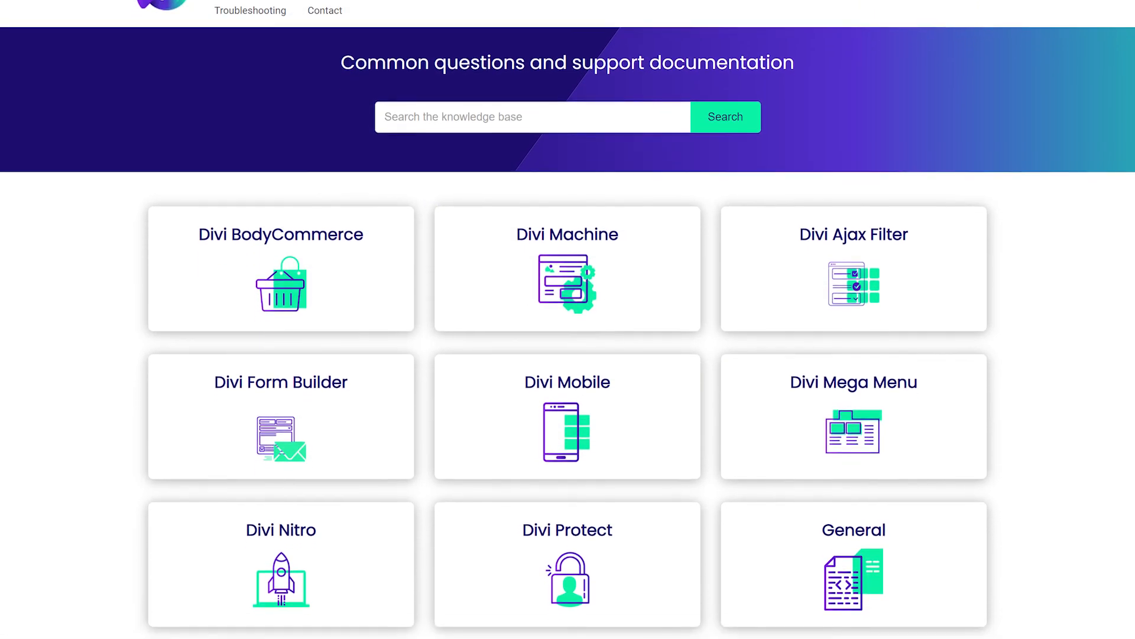
scroll(down, 3)
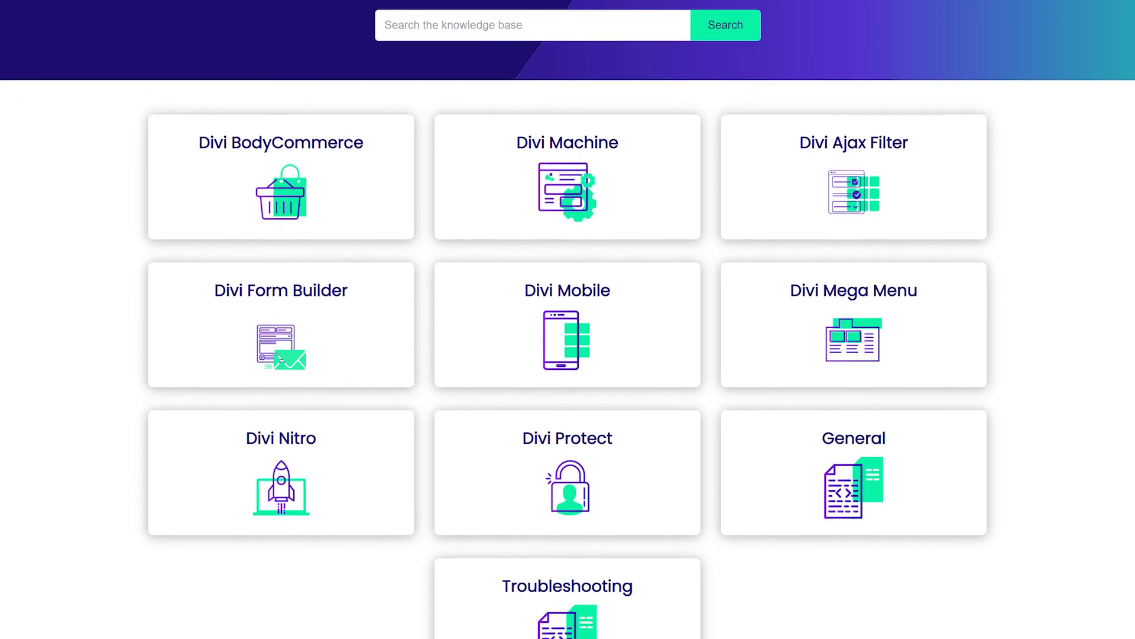